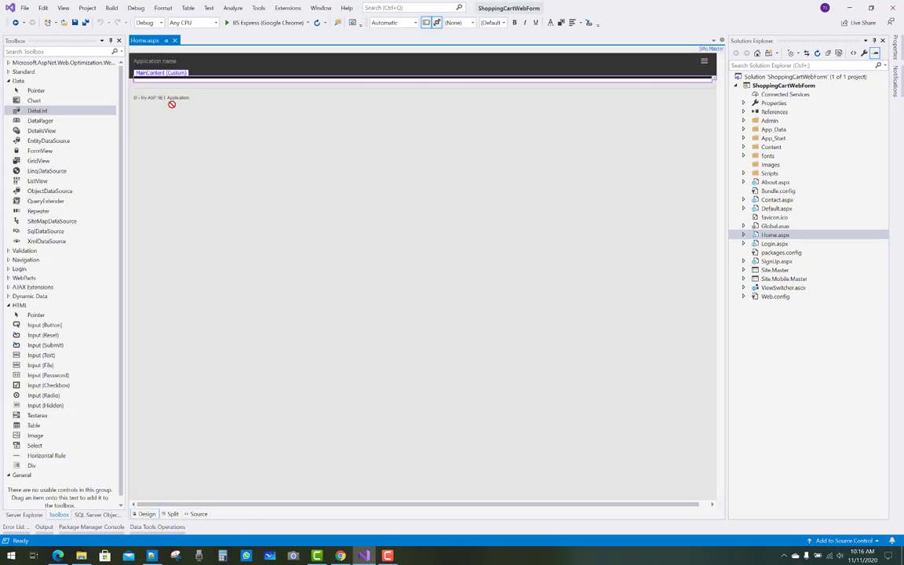
Step: Place a DataList on Home.aspx and start a new SQL data source using the ConnectionString connection
left_click(49, 141)
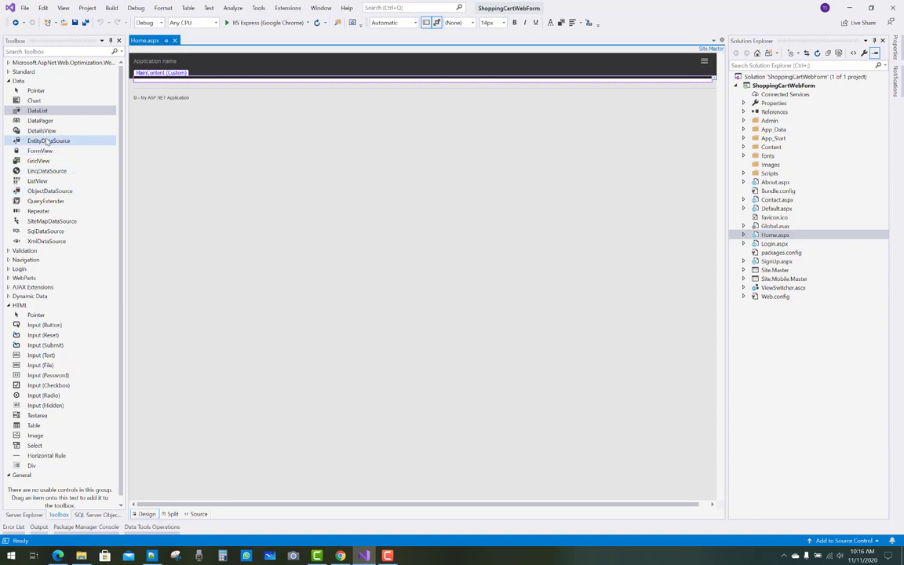
mouse_move(41, 151)
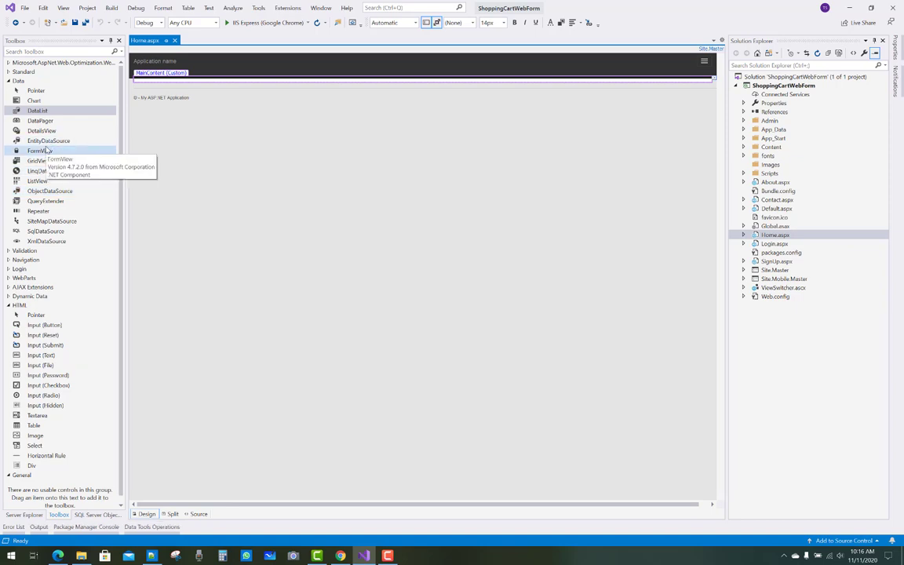
mouse_move(41, 121)
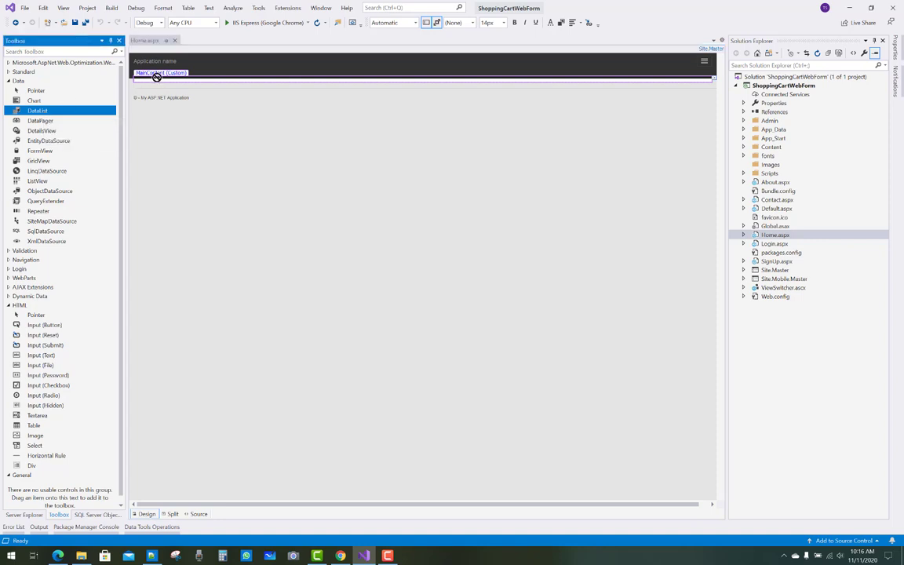
left_click_drag(37, 110, 220, 79)
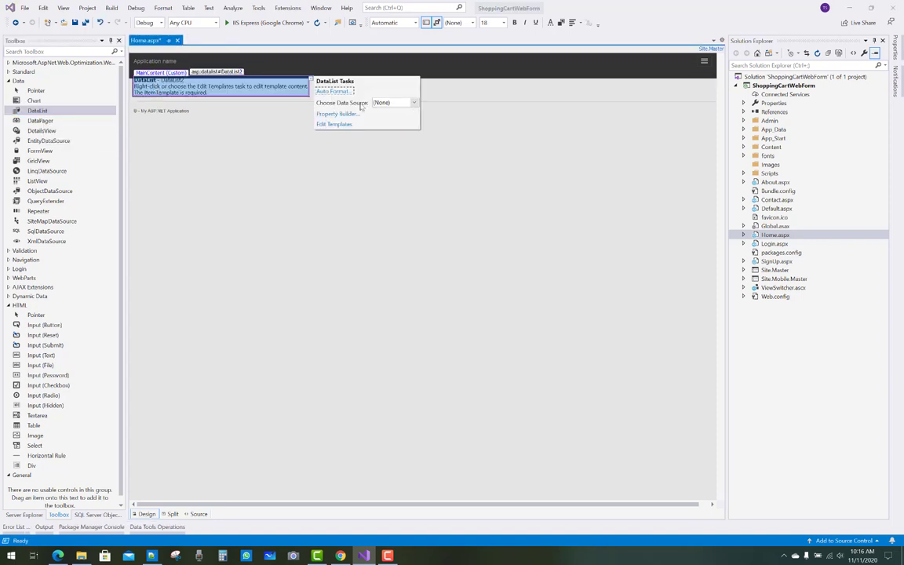
left_click(414, 103)
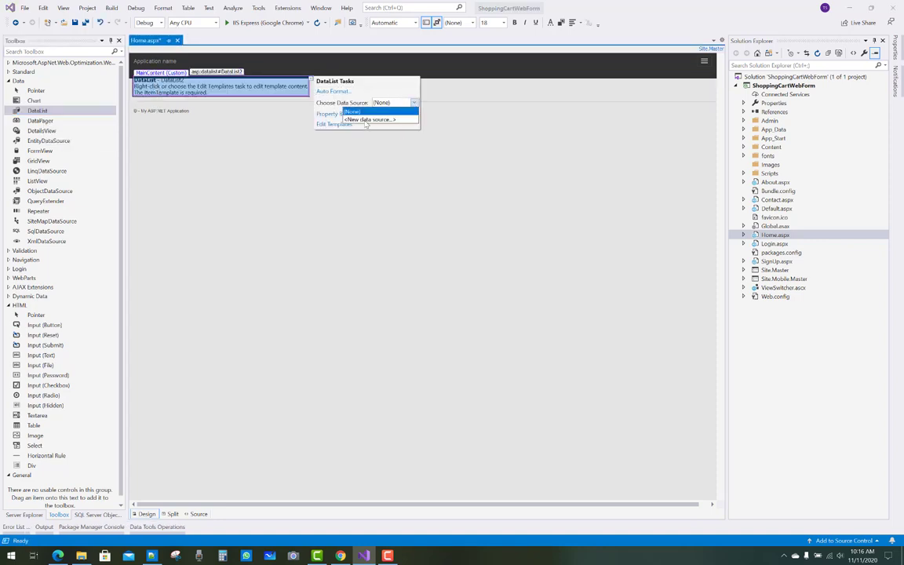
left_click(370, 119)
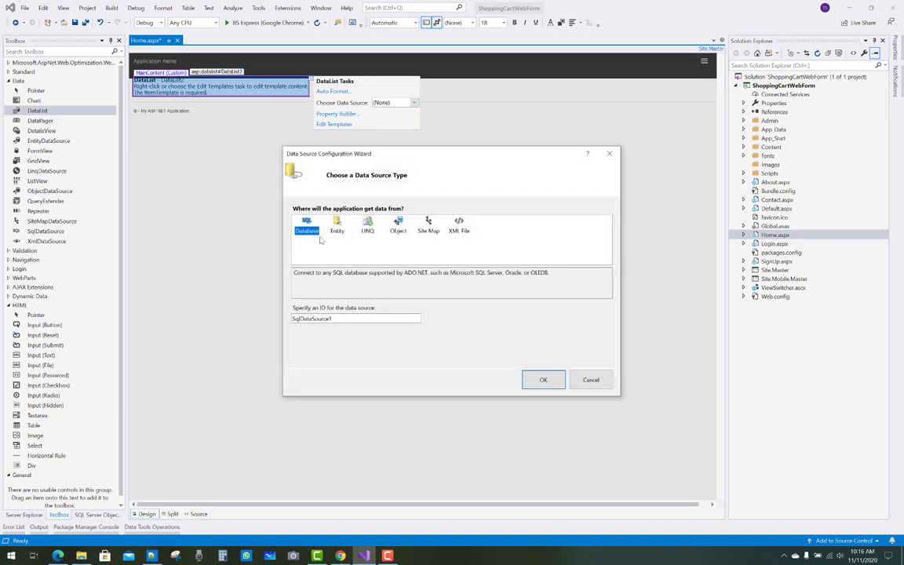
mouse_move(543, 380)
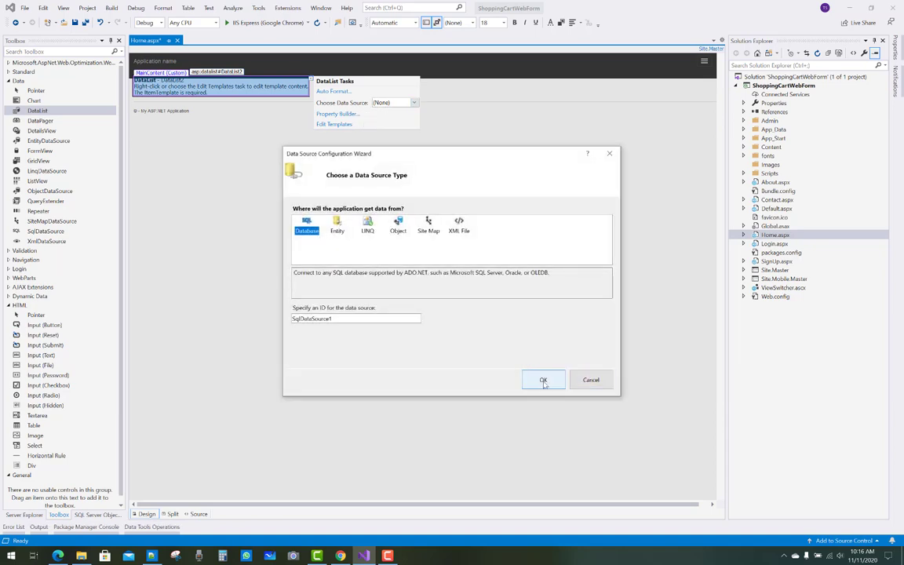
left_click(544, 380)
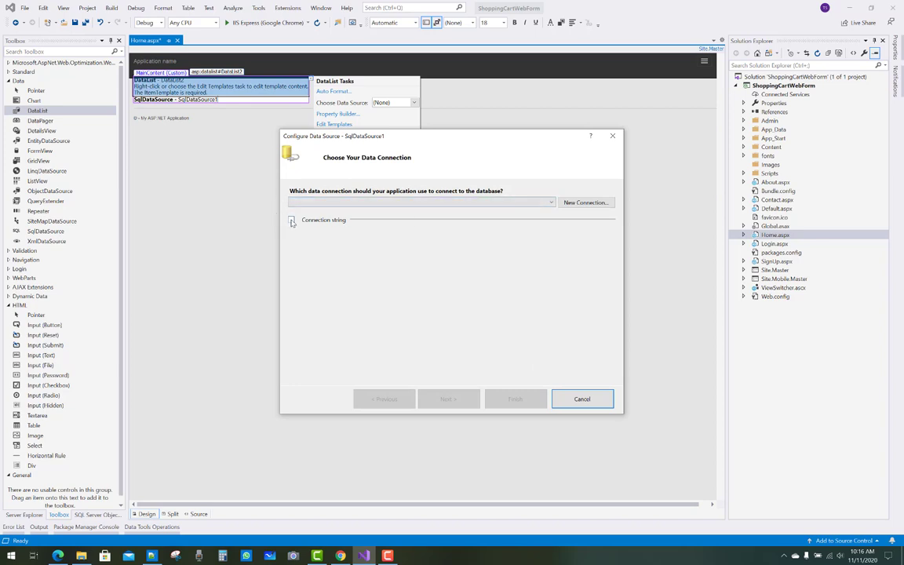
left_click(549, 201)
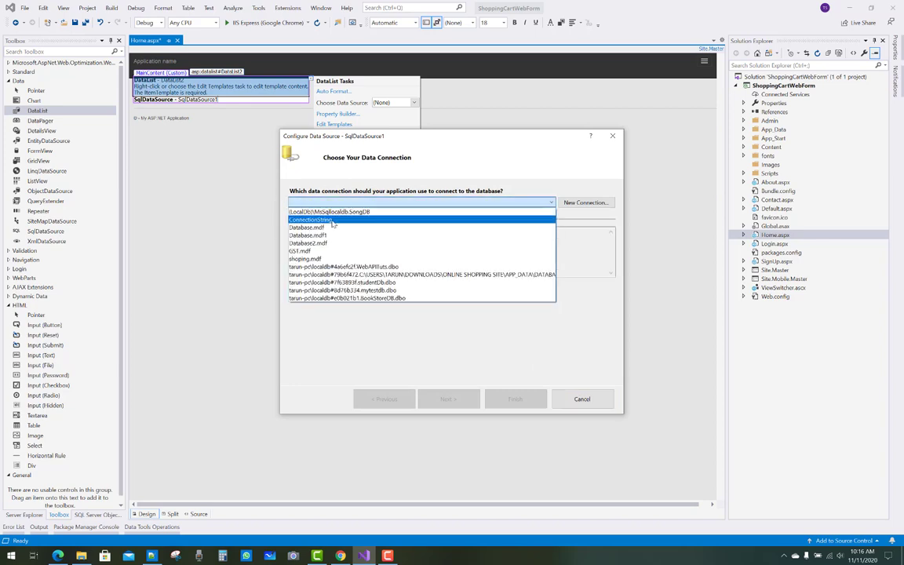
left_click(311, 203)
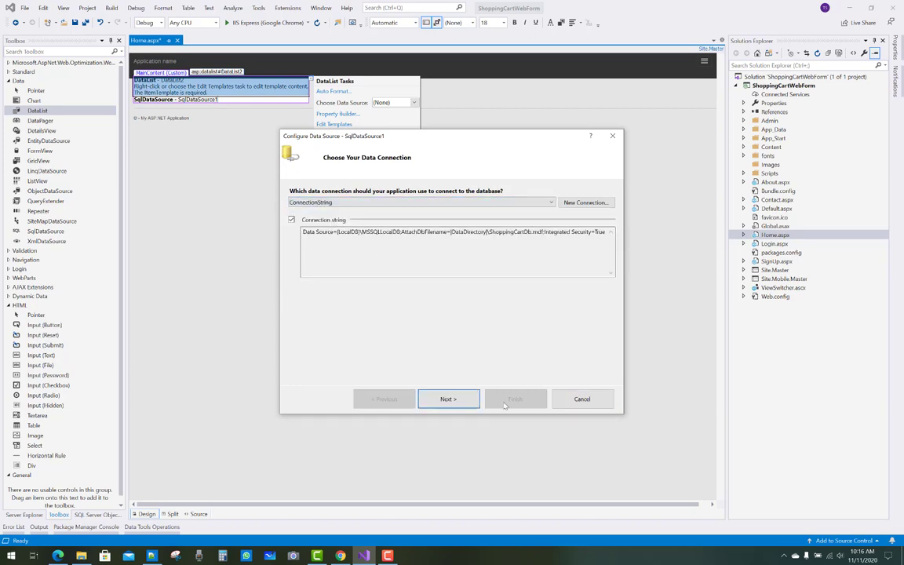
left_click(448, 399)
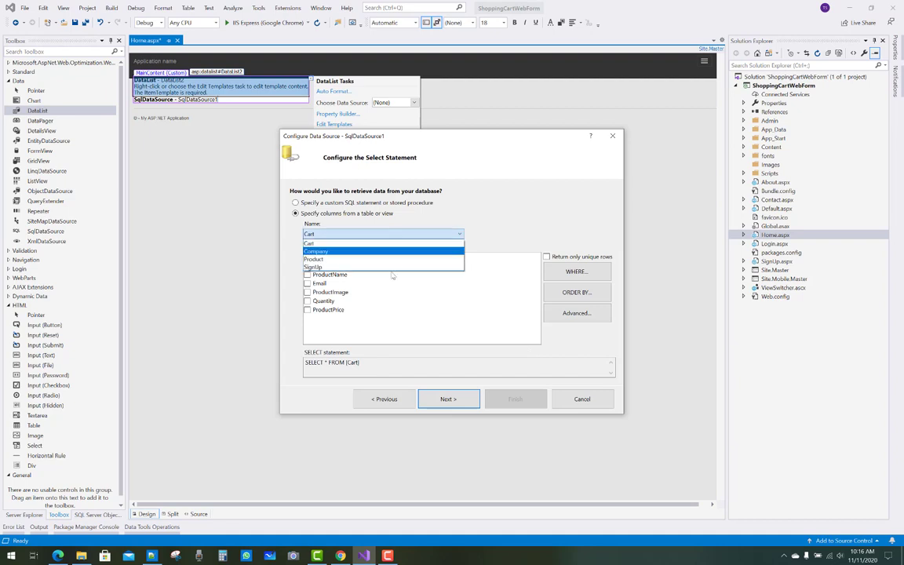
Step: Configure the query to select all columns from the Product table, test it and finish the wizard
left_click(314, 259)
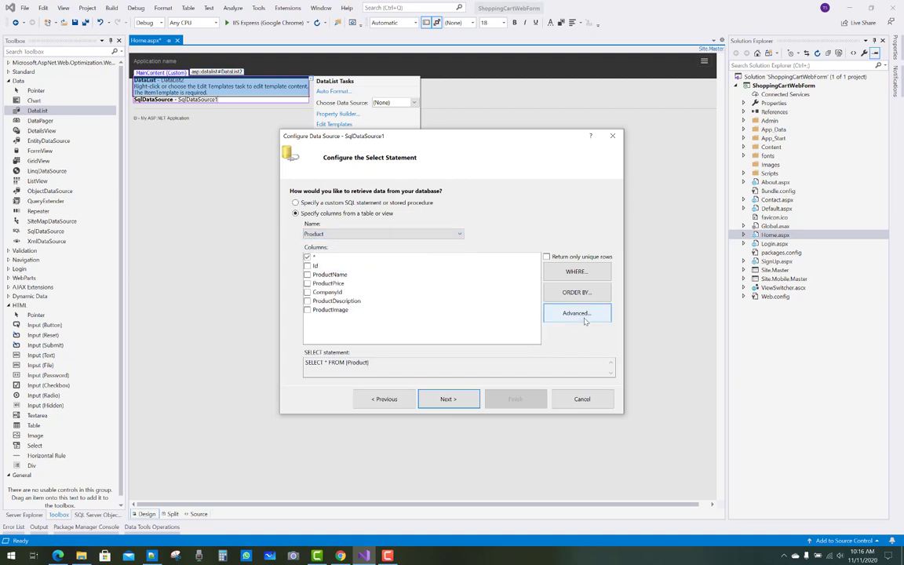
mouse_move(570, 332)
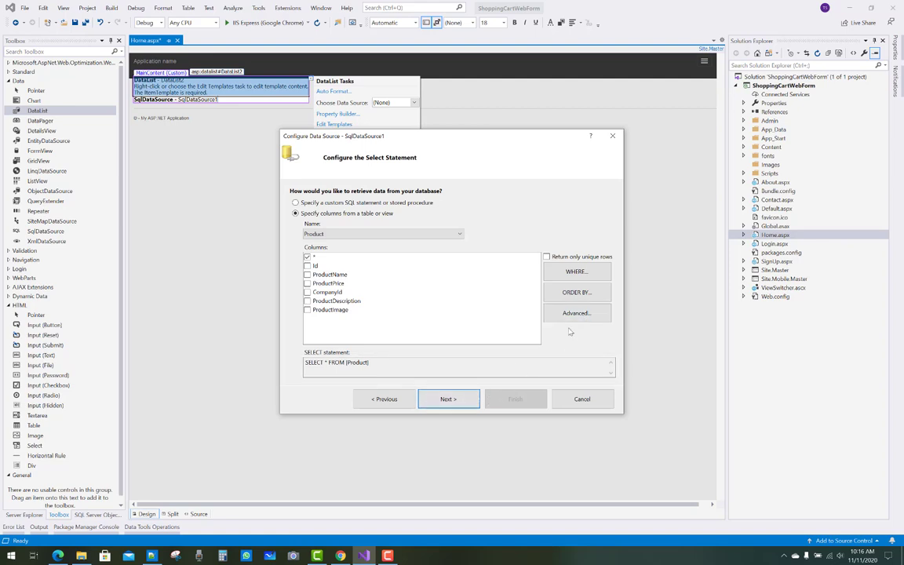
left_click(578, 313)
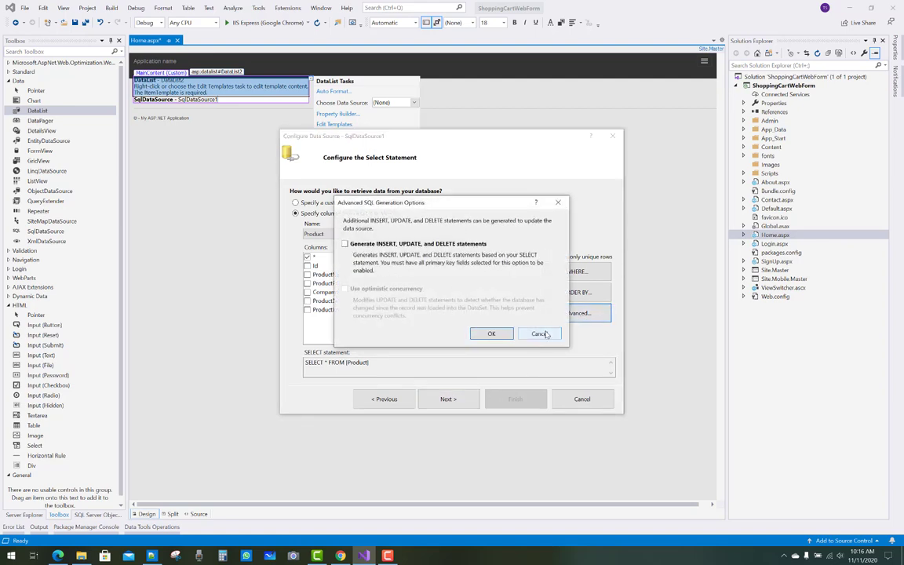
left_click(540, 333)
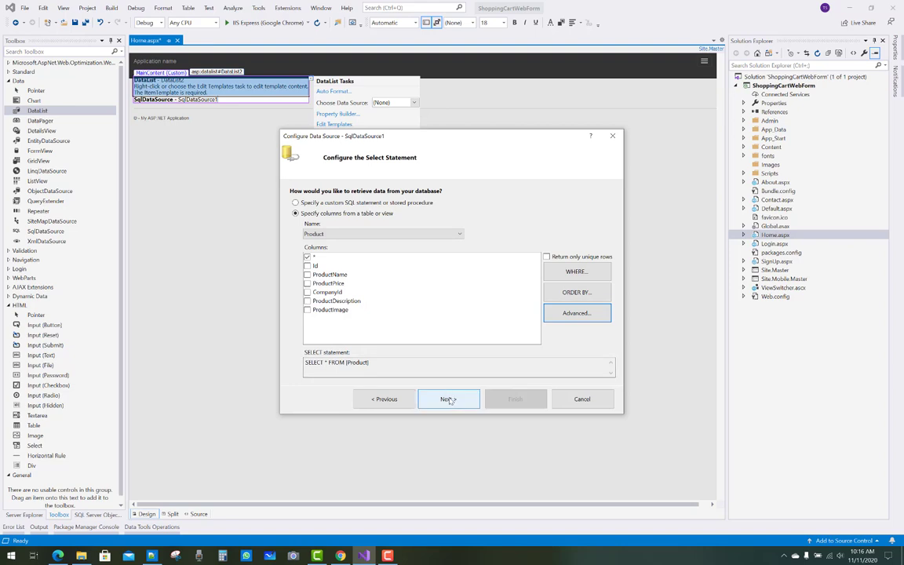
left_click(449, 399)
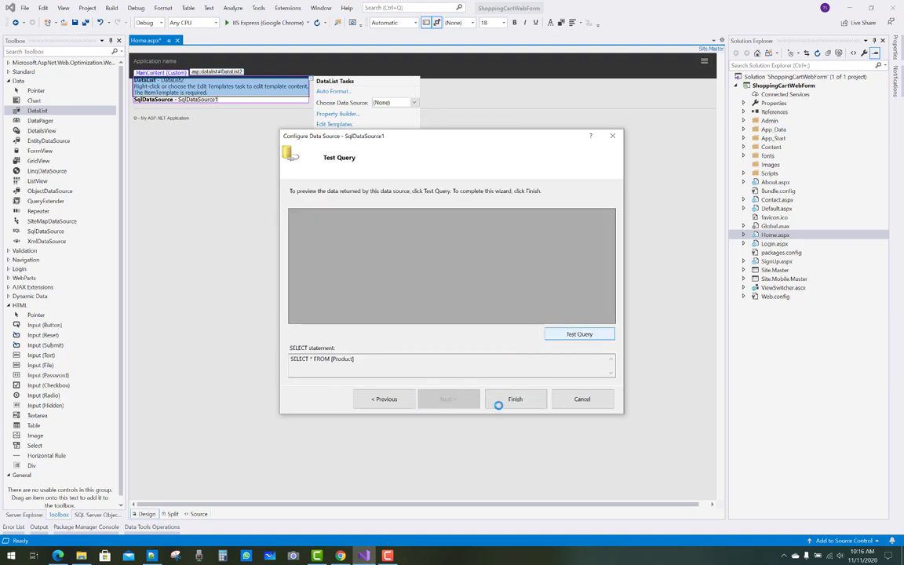
left_click(579, 333)
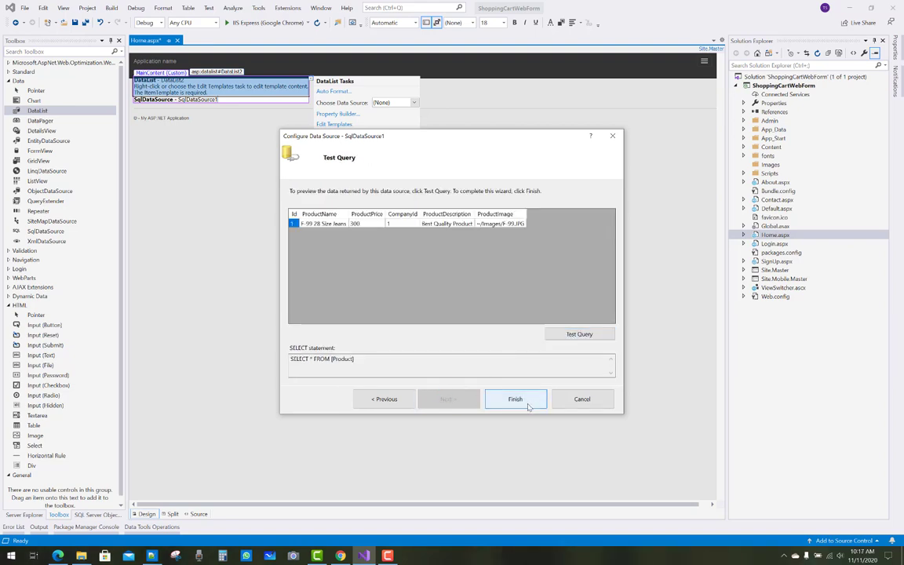
left_click(515, 399)
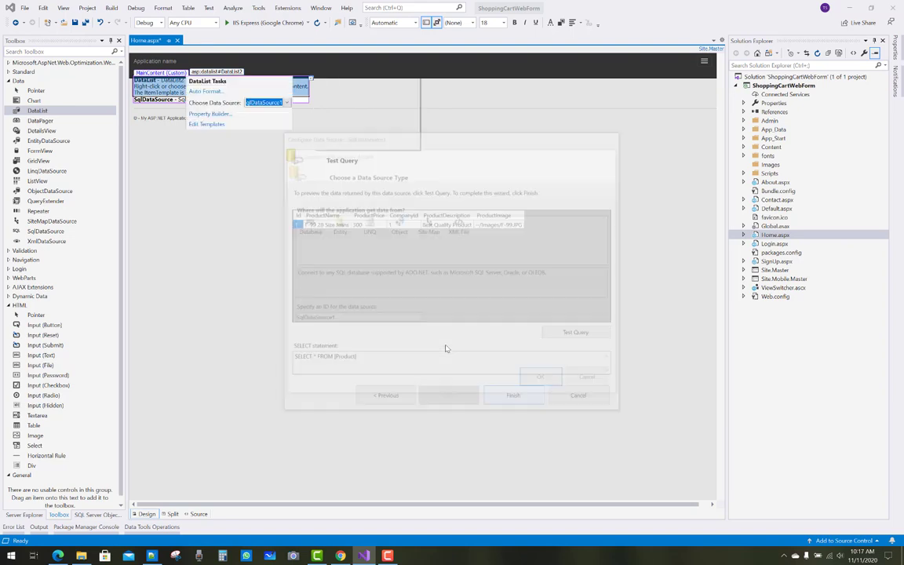
Step: Edit the DataList item template and add an Image control above the product fields
left_click(513, 395)
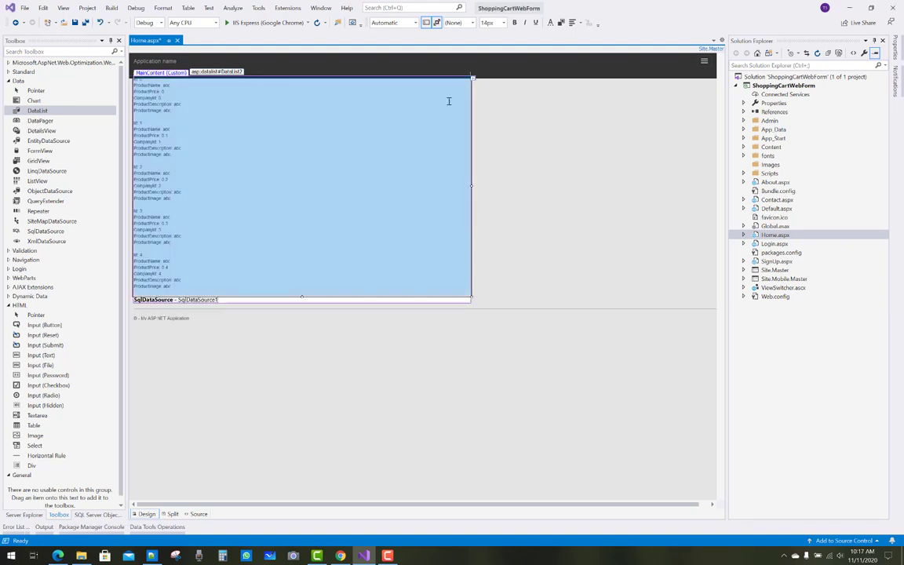
left_click(468, 78)
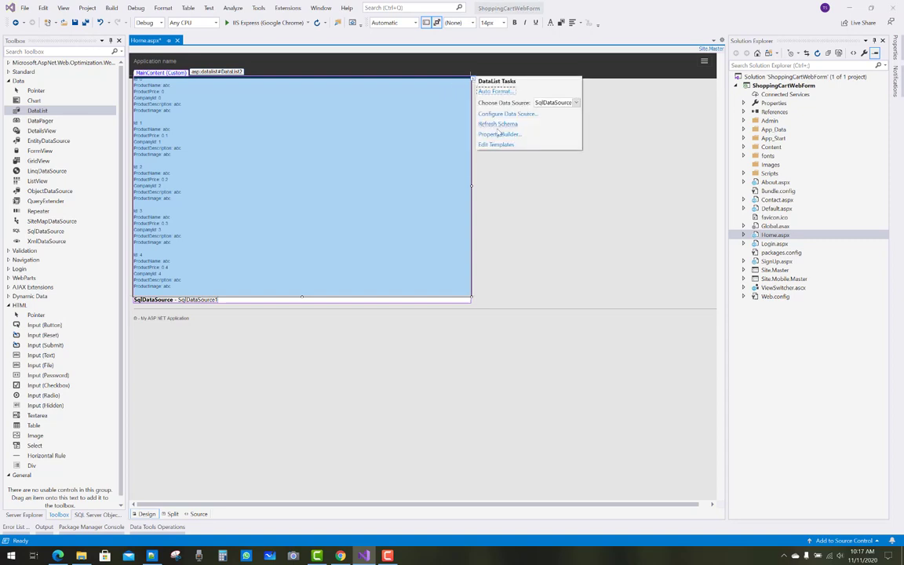
left_click(496, 145)
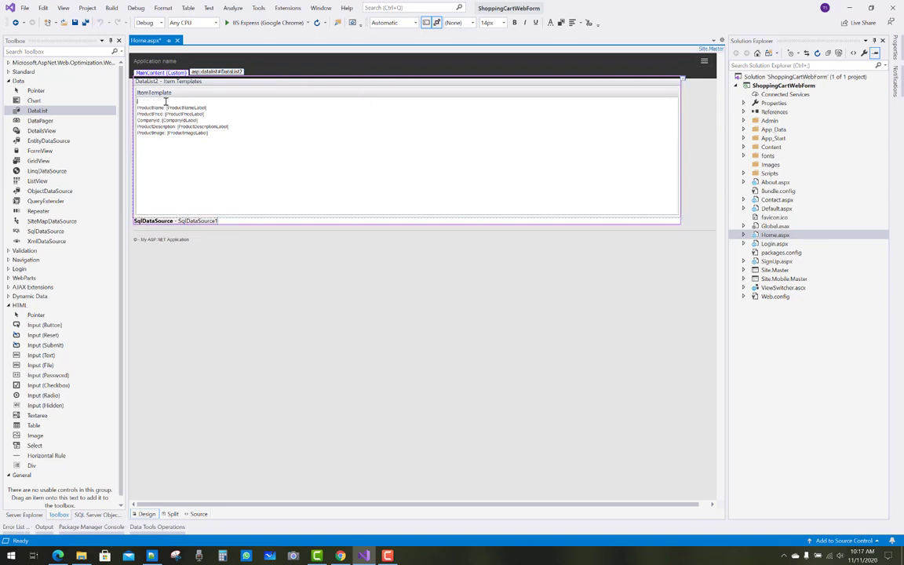
left_click(165, 107)
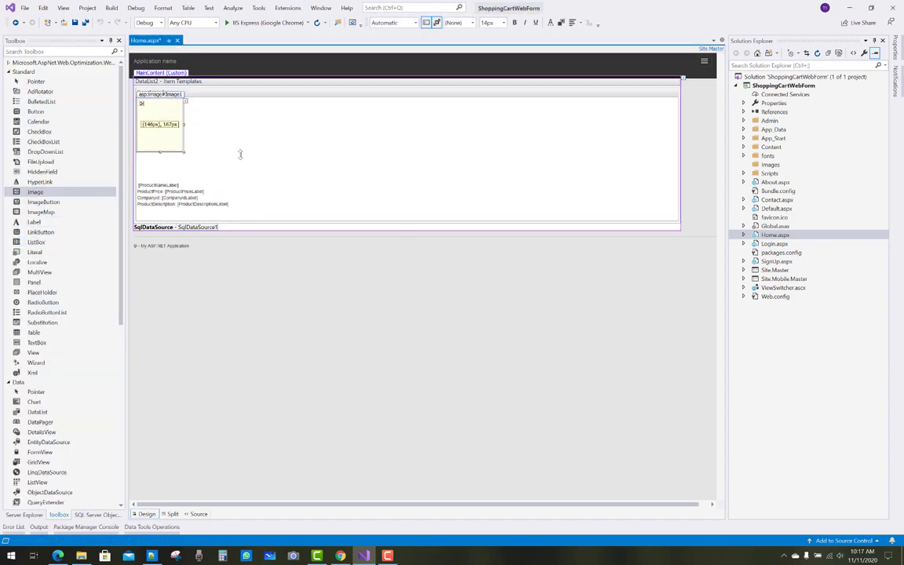
Step: Bind the template image's ImageUrl to the ProductImage field
left_click(160, 128)
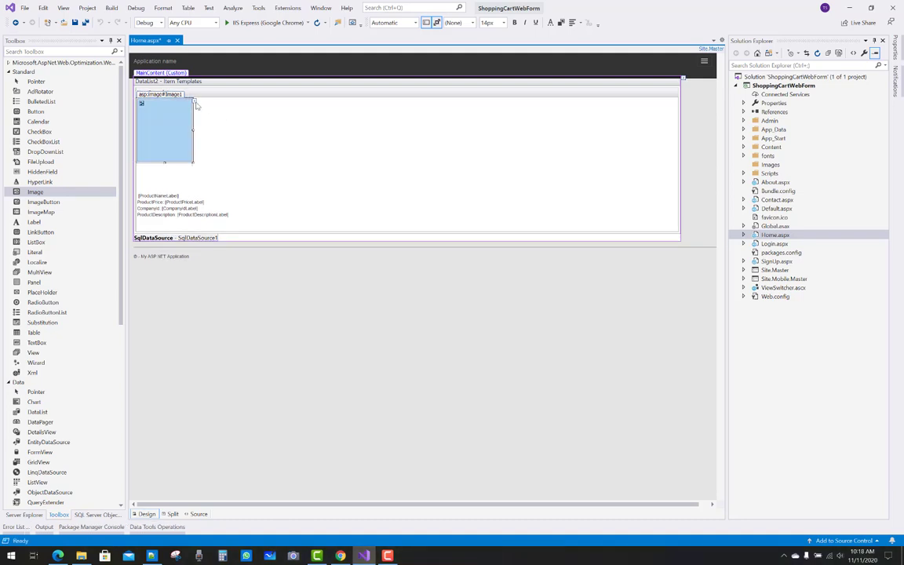
left_click(223, 113)
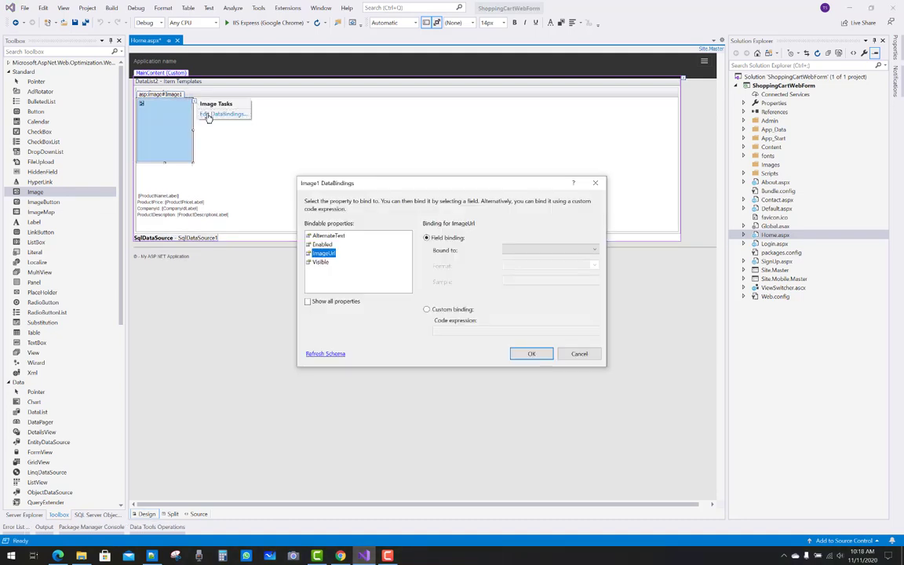
left_click(593, 250)
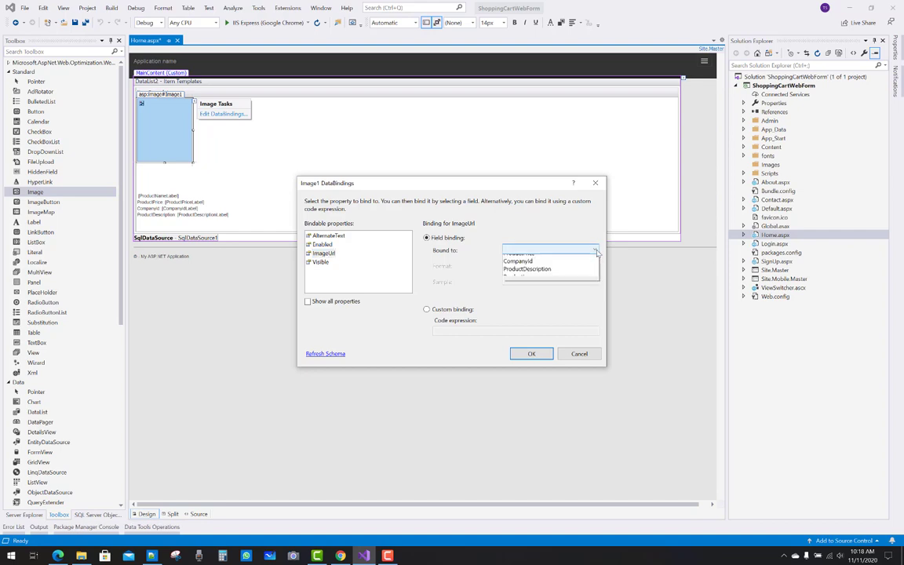
left_click(521, 250)
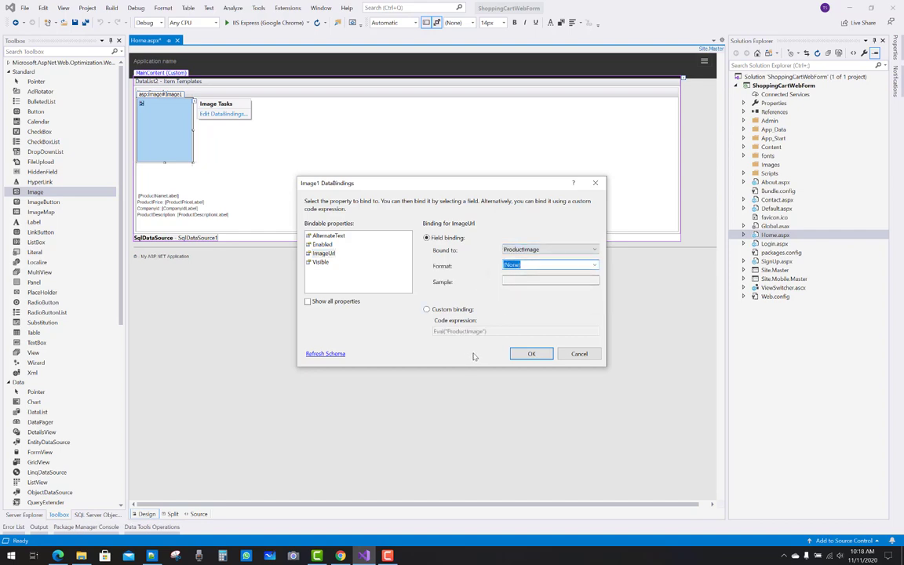
left_click(531, 353)
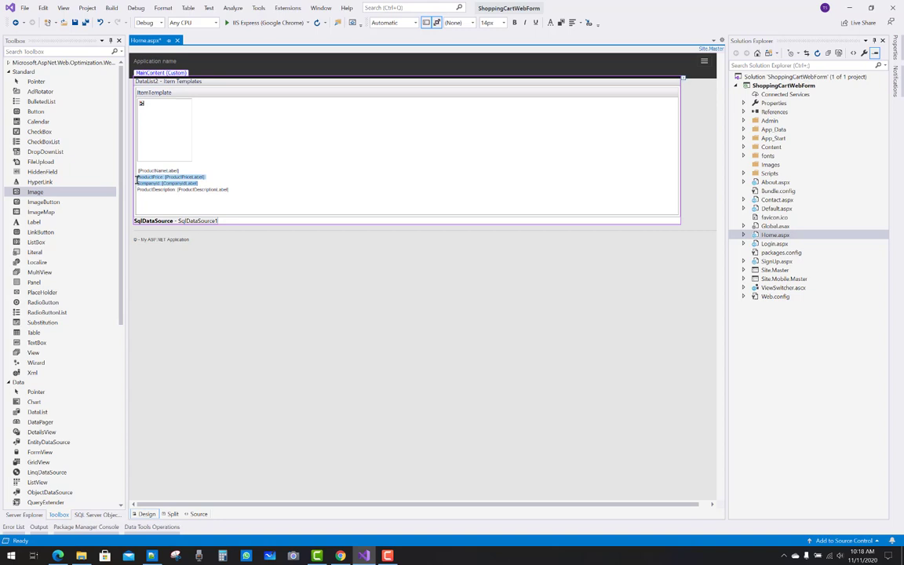
Step: Remove the ProductDescription label and resize the item template to a narrower width
left_click(165, 183)
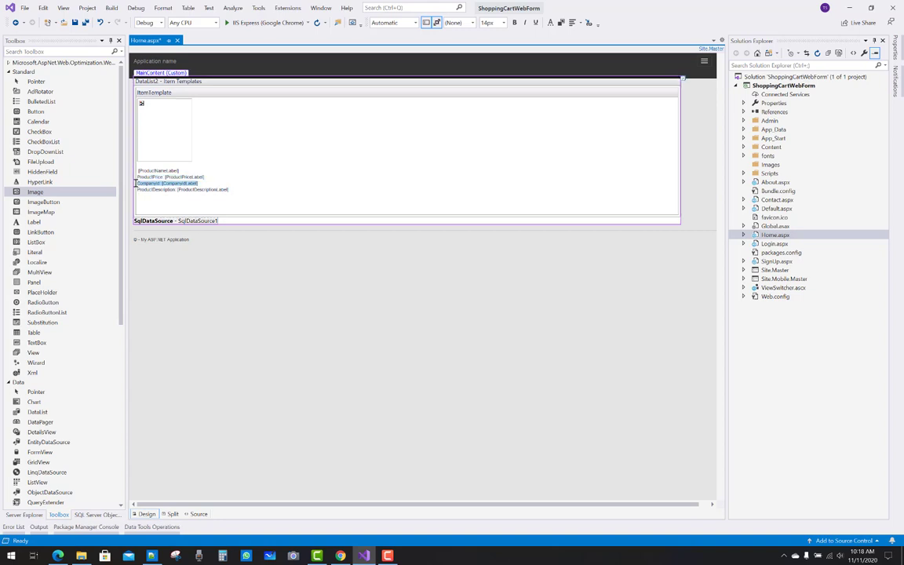
left_click(189, 188)
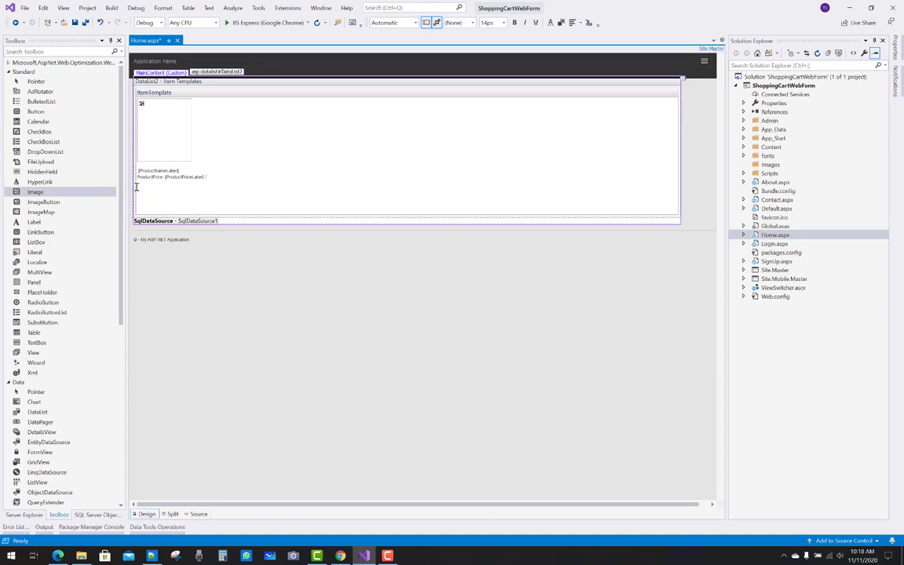
mouse_move(659, 215)
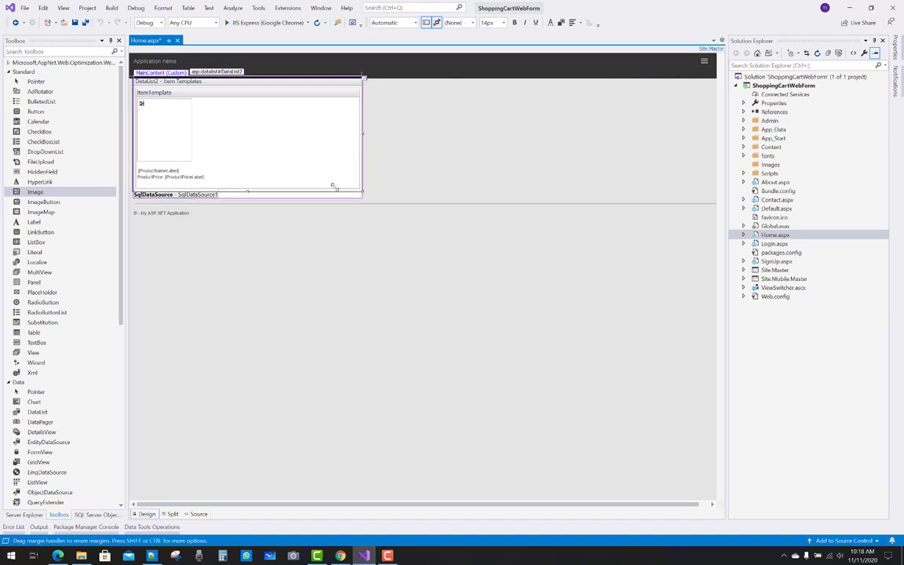
left_click_drag(361, 132, 226, 131)
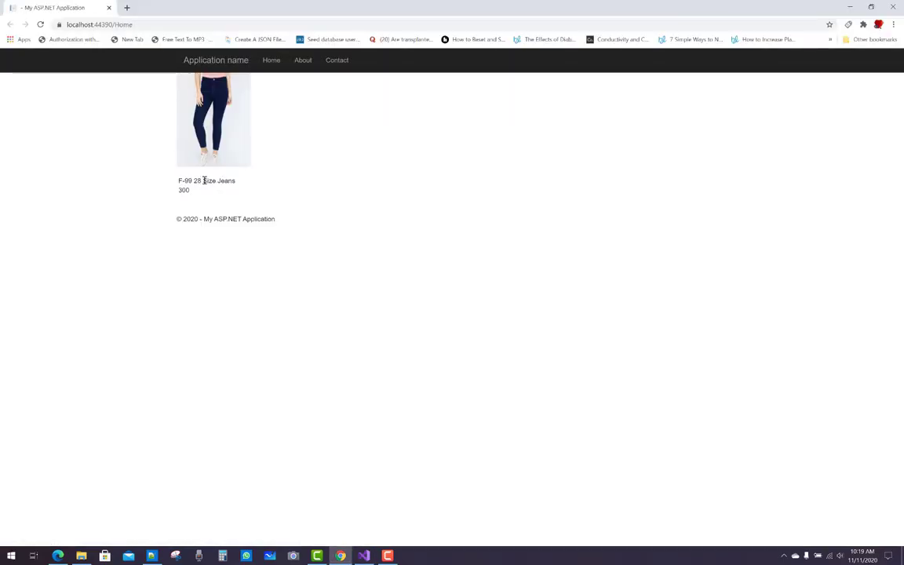
Step: Inspect the product name and the bare price 200 on the running Home page
double_click(184, 190)
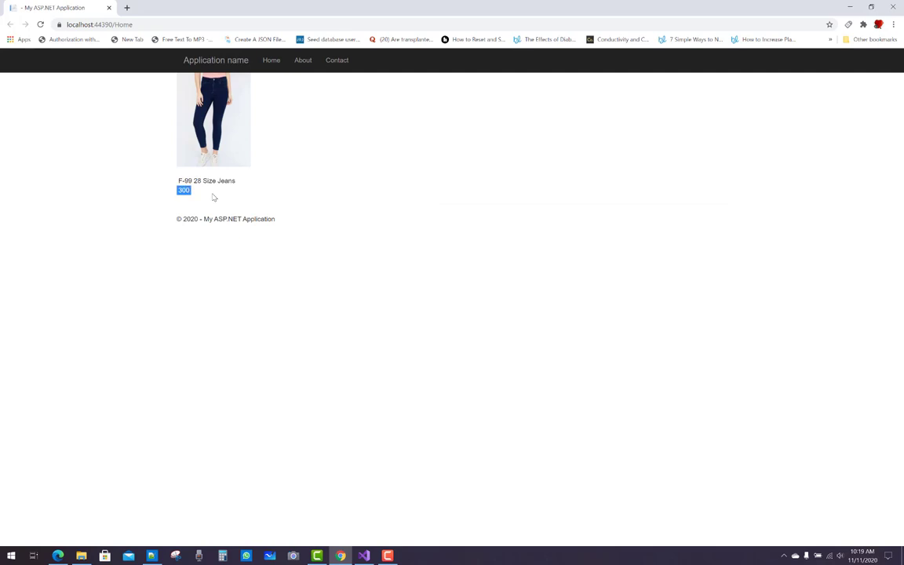
left_click(364, 555)
type("rupee")
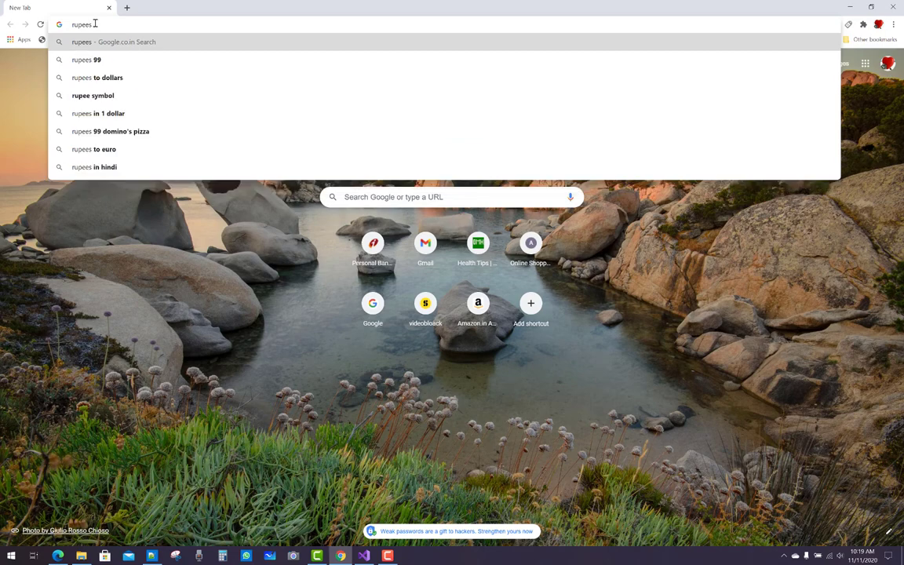
Step: Search Google for 'rupees symbol html' and copy the rupee code &#x20B9; from the currency table
type("symbol")
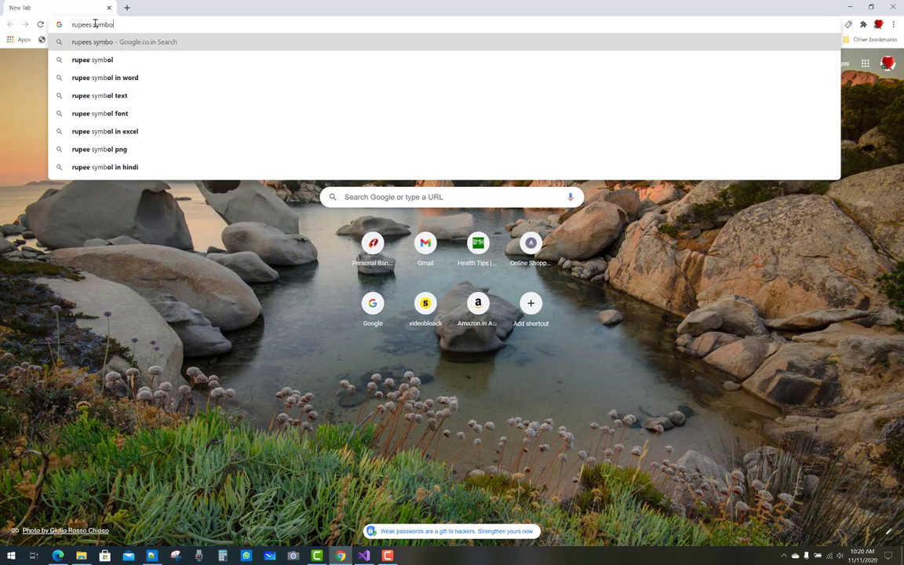
key("Return")
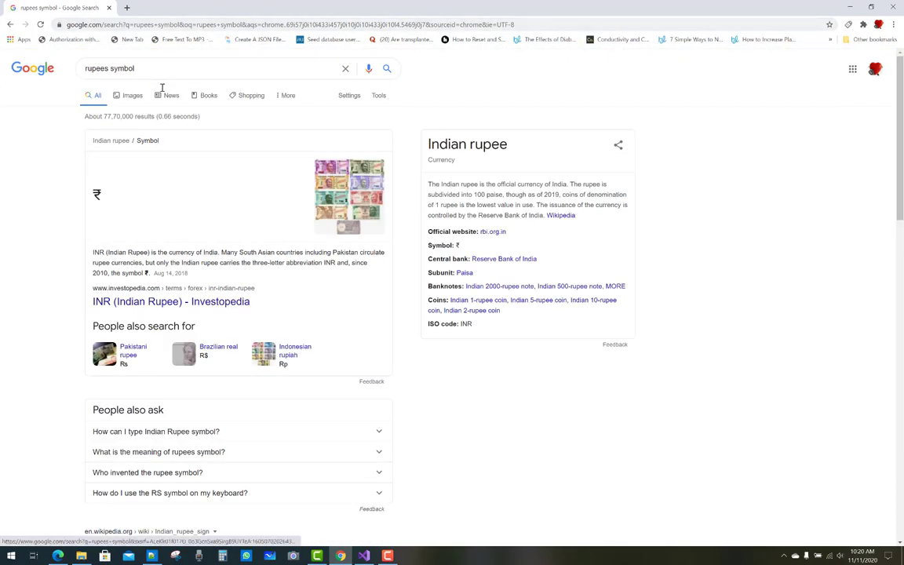
type("html")
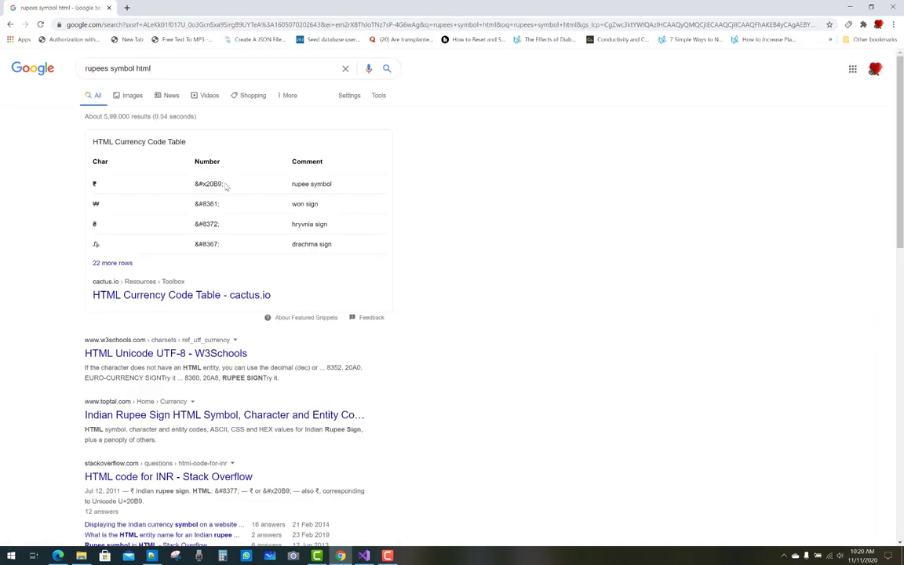
double_click(208, 184)
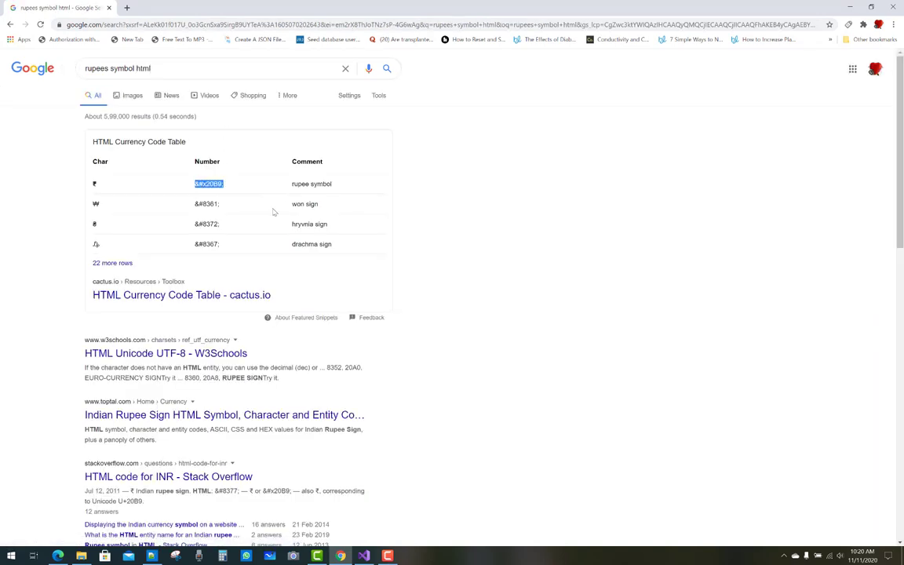
left_click(363, 556)
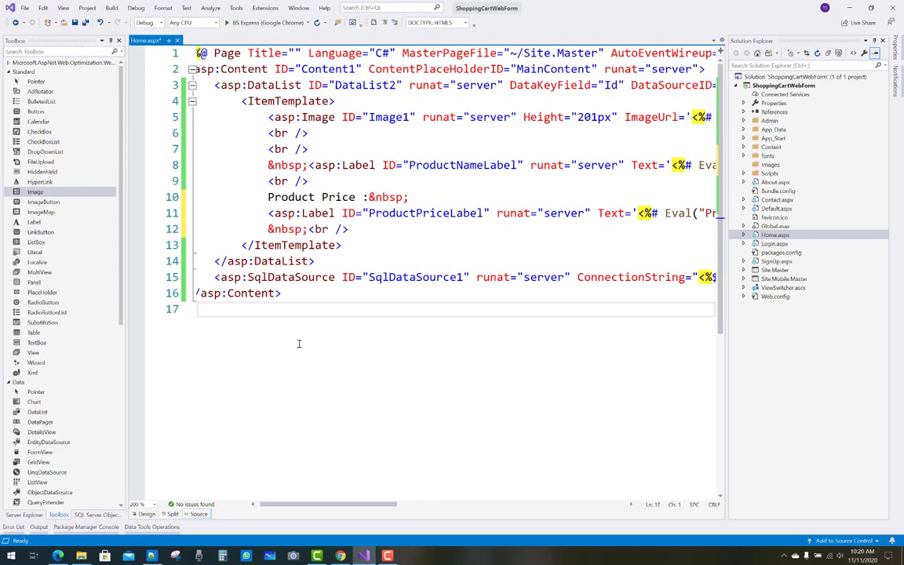
Step: Scroll the Home.aspx source to the &nbsp; after the ProductPriceLabel in the item template
scroll("left", 3)
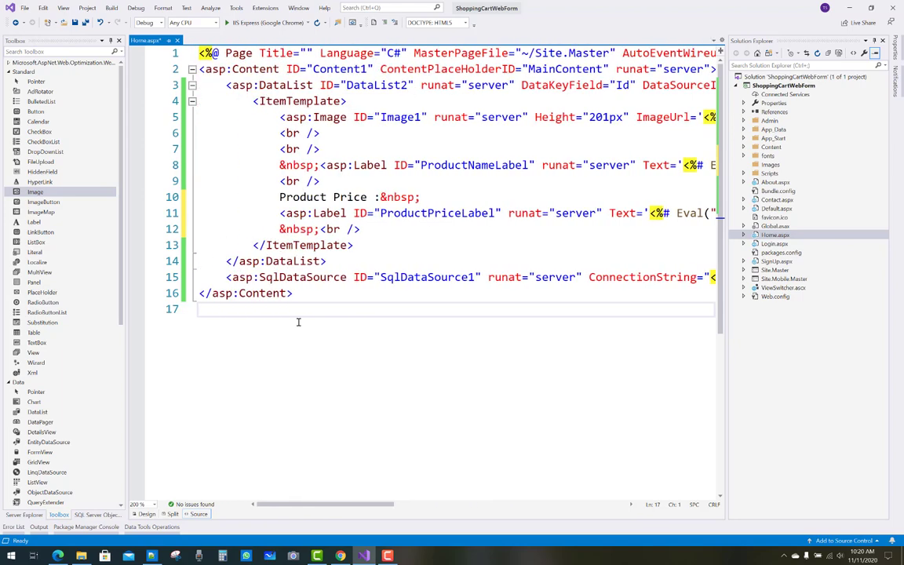
mouse_move(336, 411)
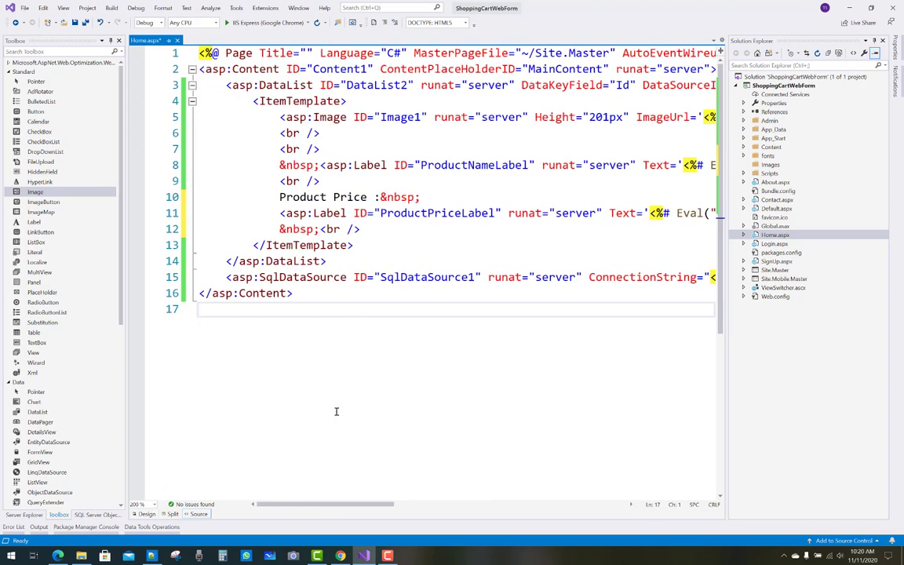
scroll("right", 3)
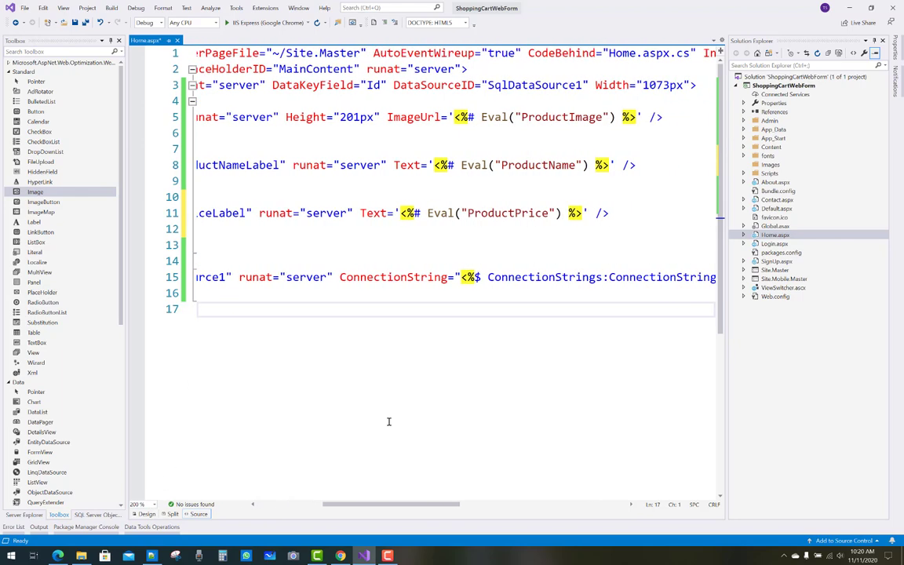
mouse_move(456, 342)
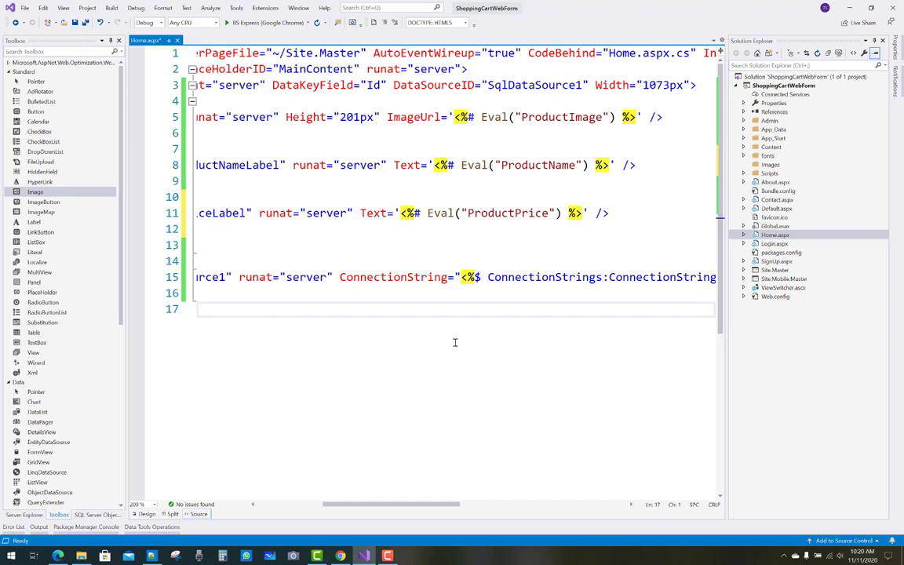
scroll("left", 3)
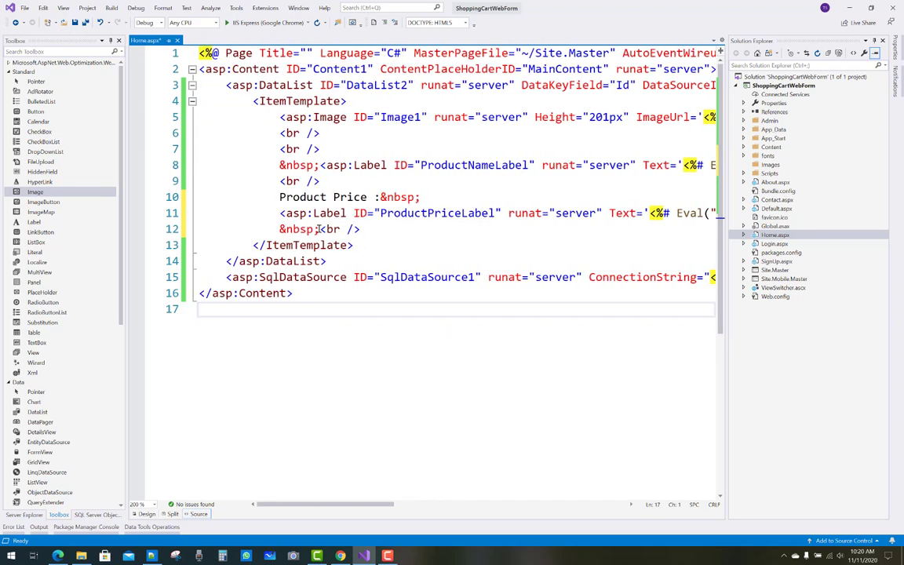
Step: Insert &#x20B9; after the price label and run the site to check the price shows 200 ₹
type("&#x20B9;")
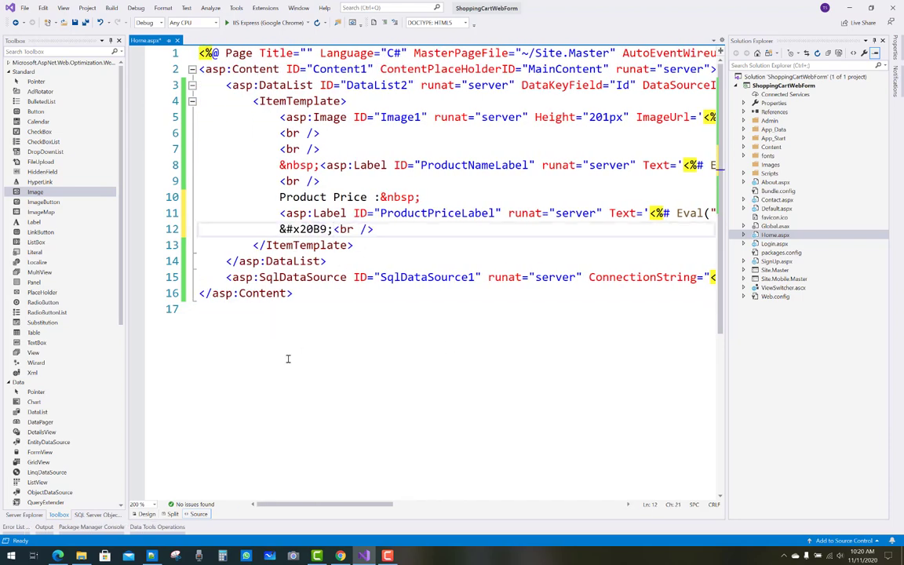
left_click(146, 513)
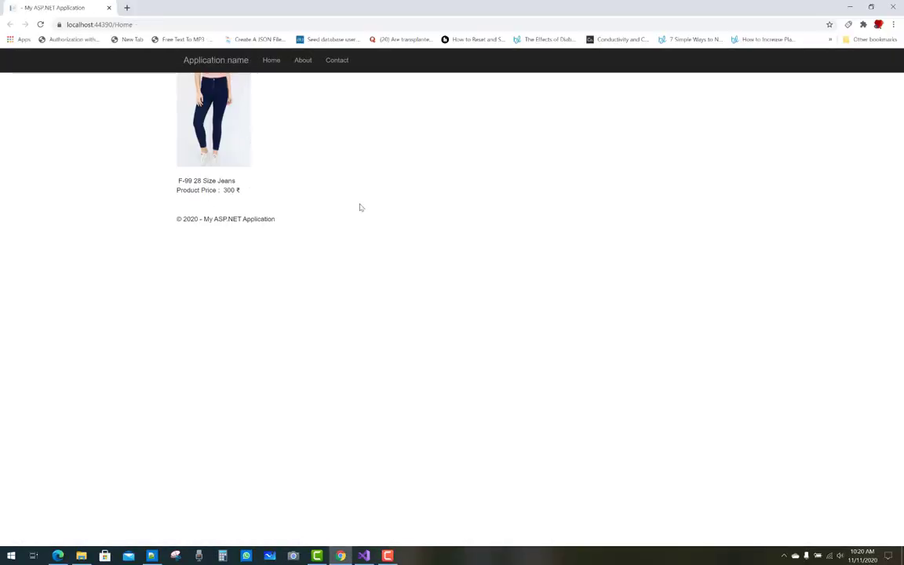
Step: Add a Web Form with Master Page named ProductDescription.aspx based on Site.Master
left_click(364, 555)
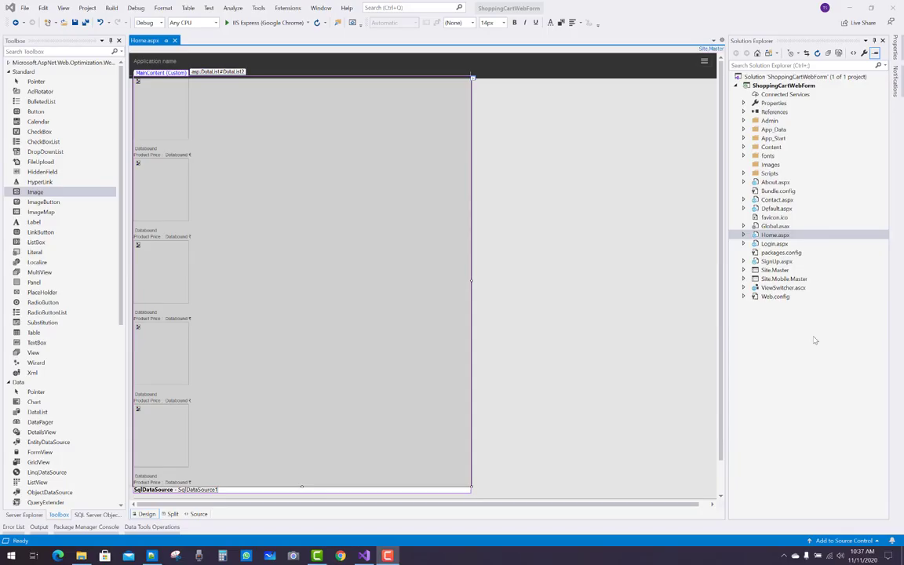
right_click(782, 84)
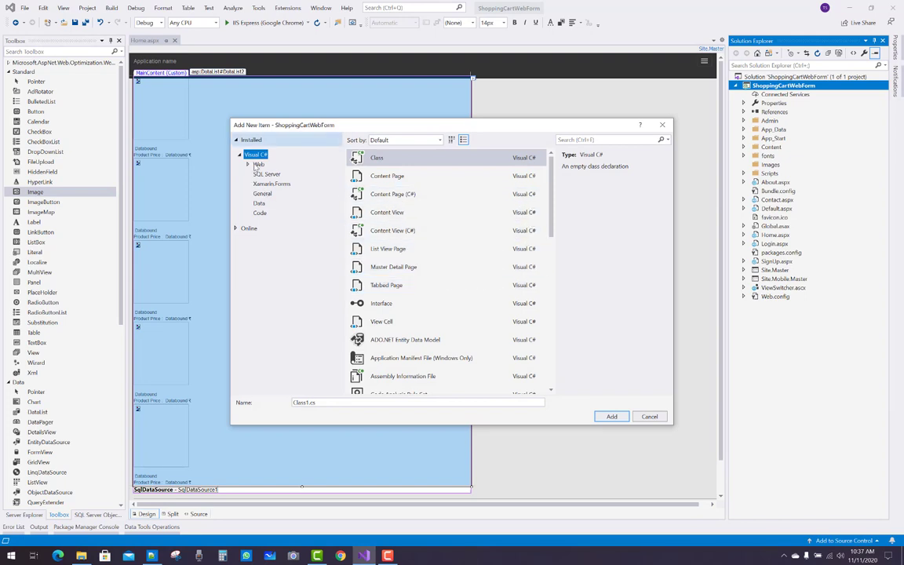
left_click(258, 165)
type("ProductDescription.aspx")
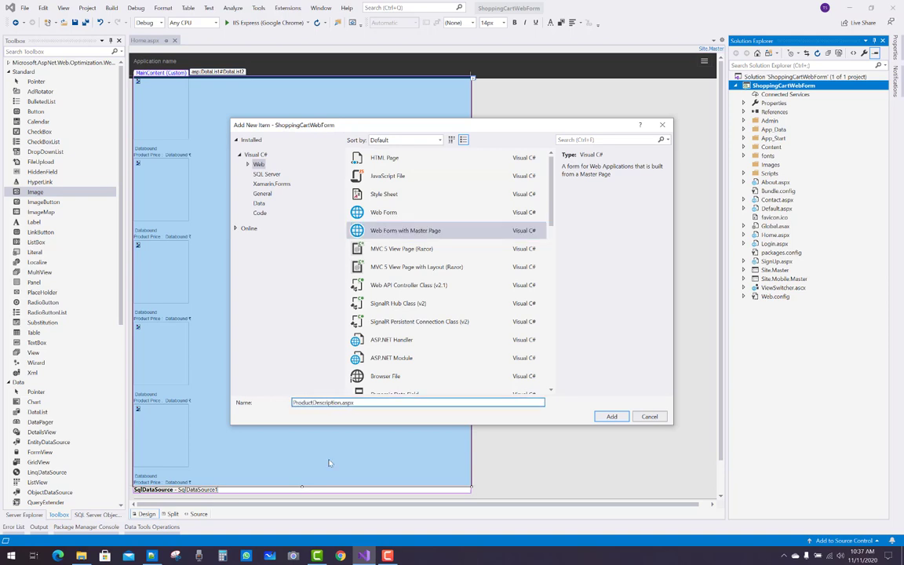
left_click(612, 416)
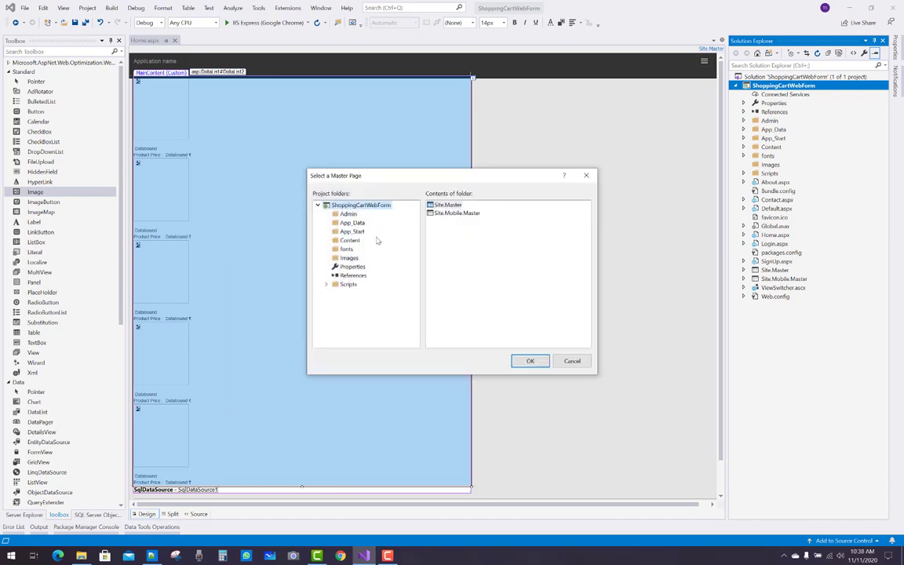
left_click(530, 359)
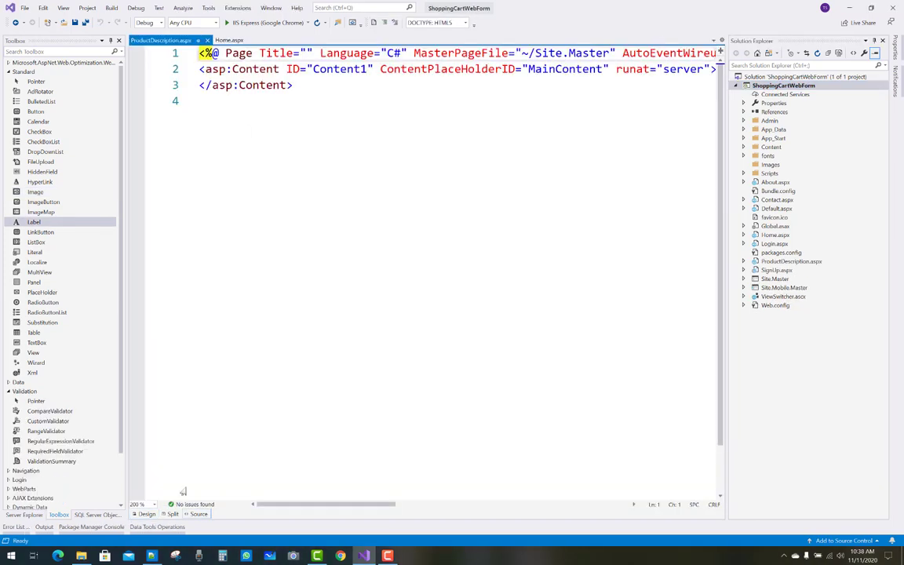
Step: Drop a DataList without a data source on ProductDescription.aspx and edit its item template
left_click(146, 515)
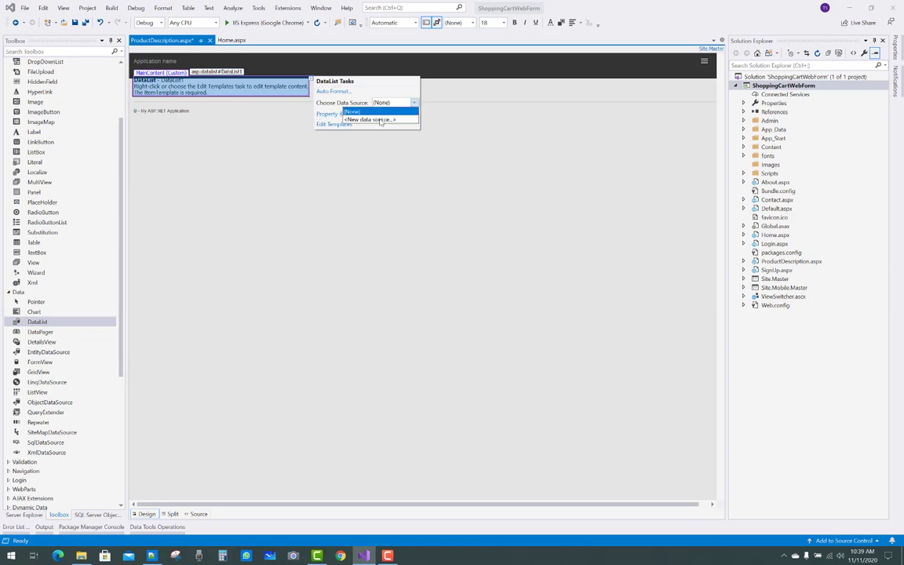
left_click(381, 103)
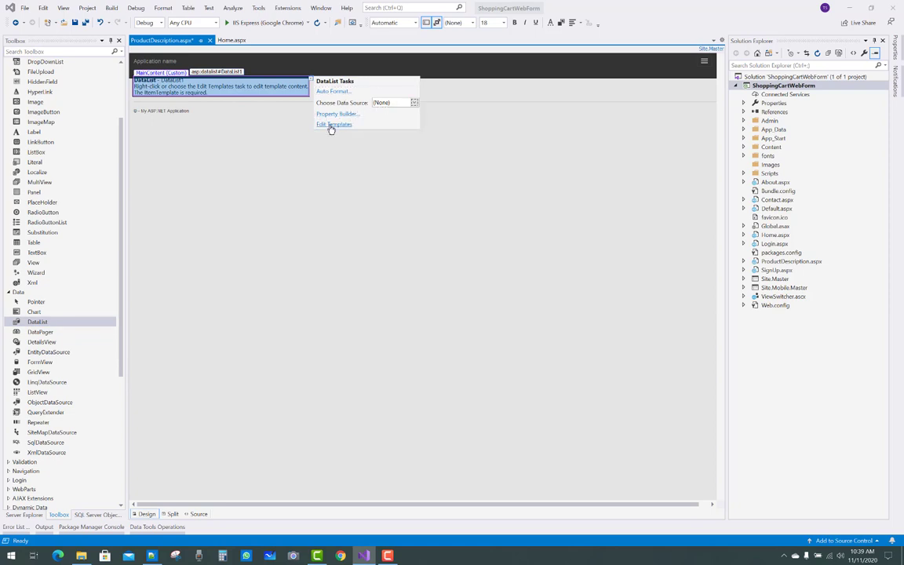
left_click(333, 125)
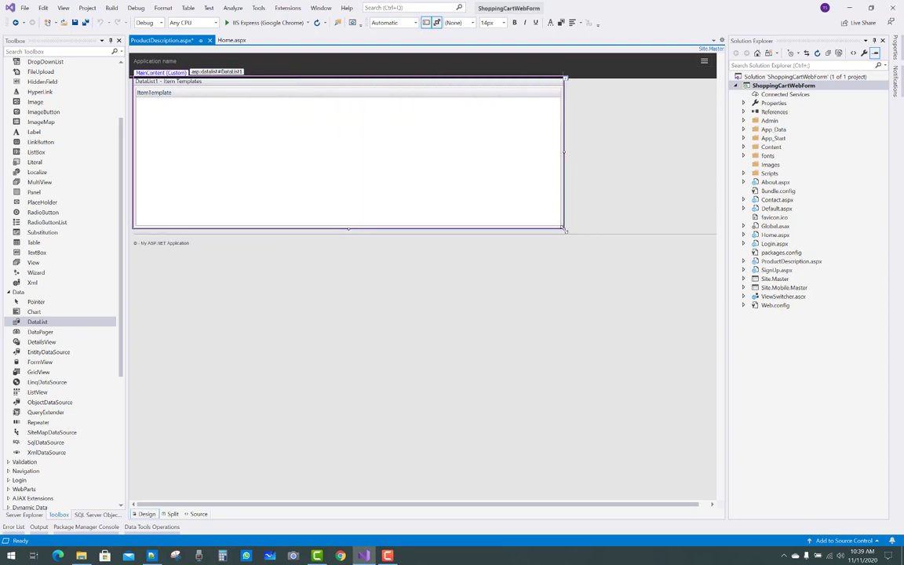
mouse_move(456, 154)
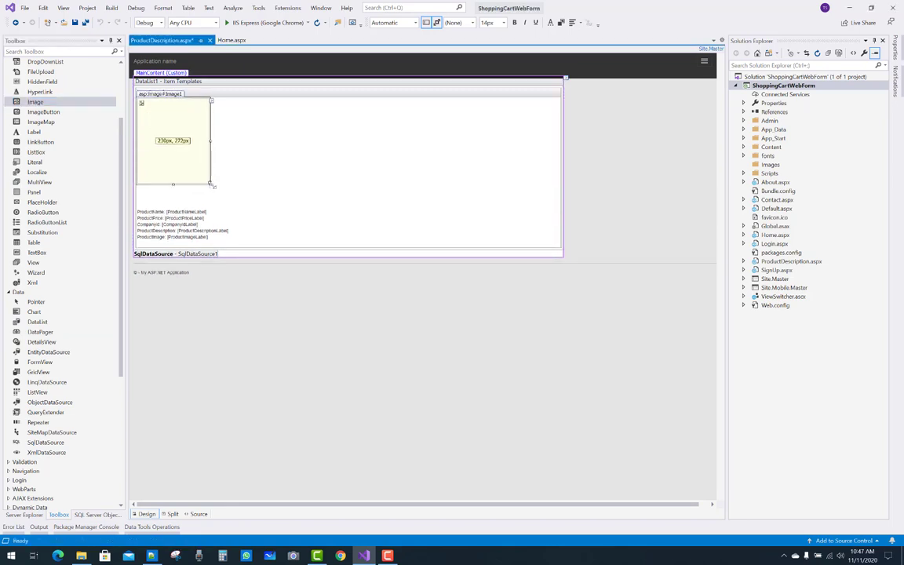
Step: Inspect Image1's ImageUrl property and place the ProductNameLabel beside the image
right_click(173, 142)
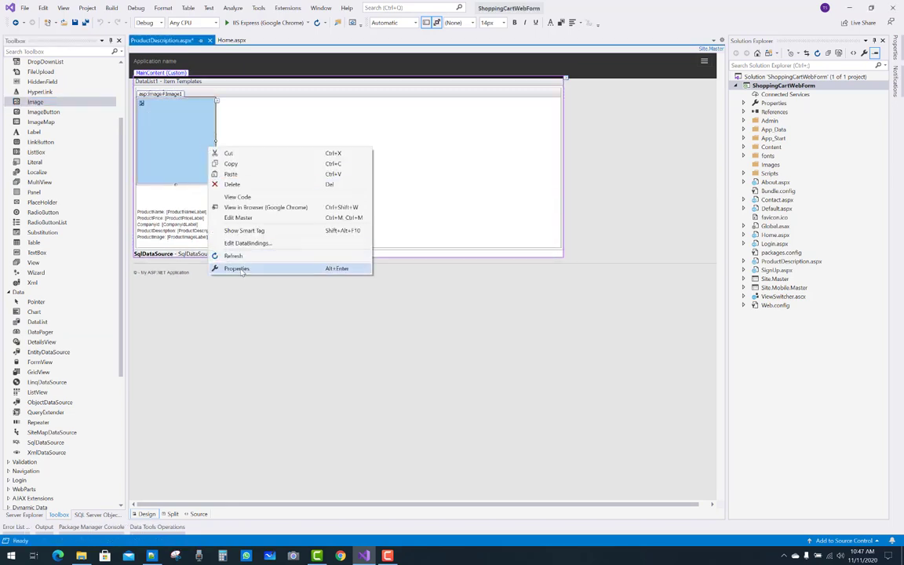
left_click(235, 269)
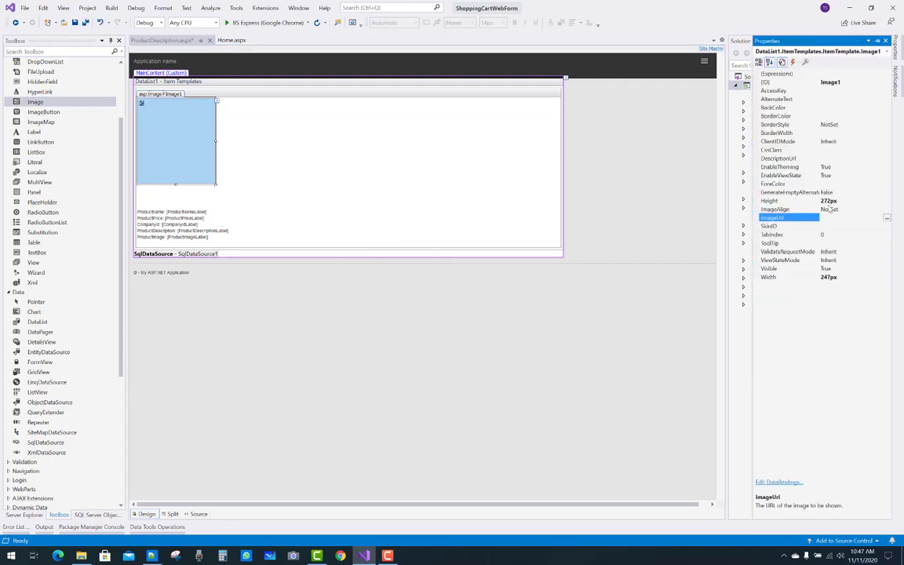
left_click(887, 210)
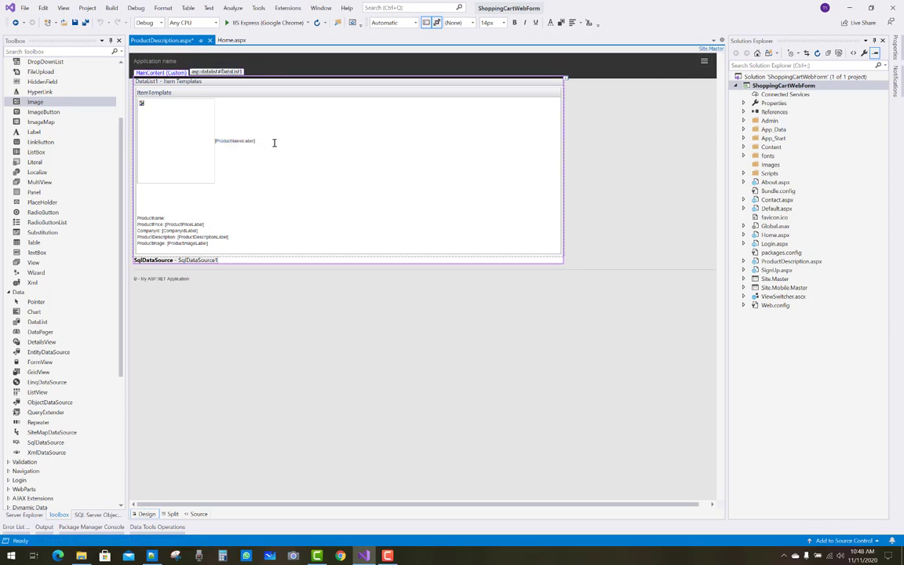
mouse_move(265, 156)
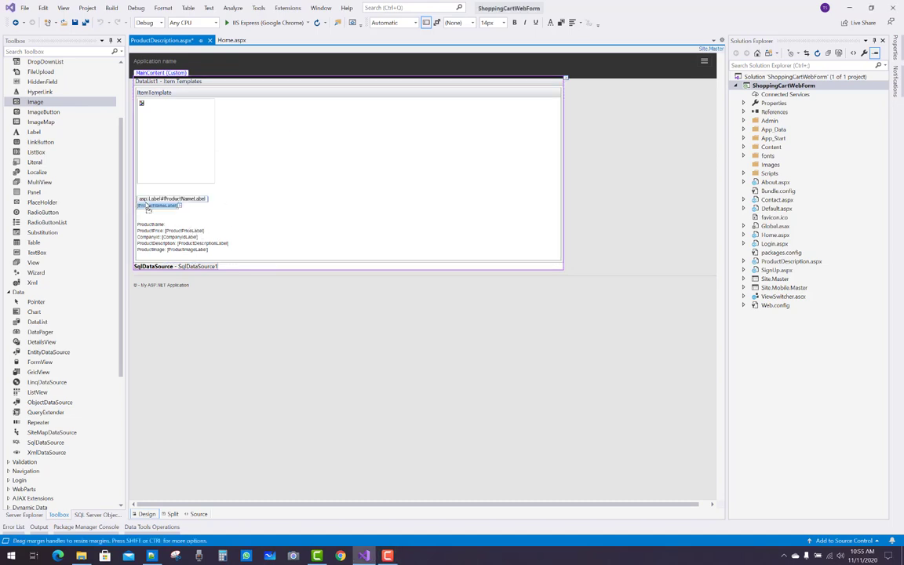
Step: Add Product Title, Product Description and Product Price captions before their bound labels, with Company on its own line
left_click(157, 204)
type("Product Title ")
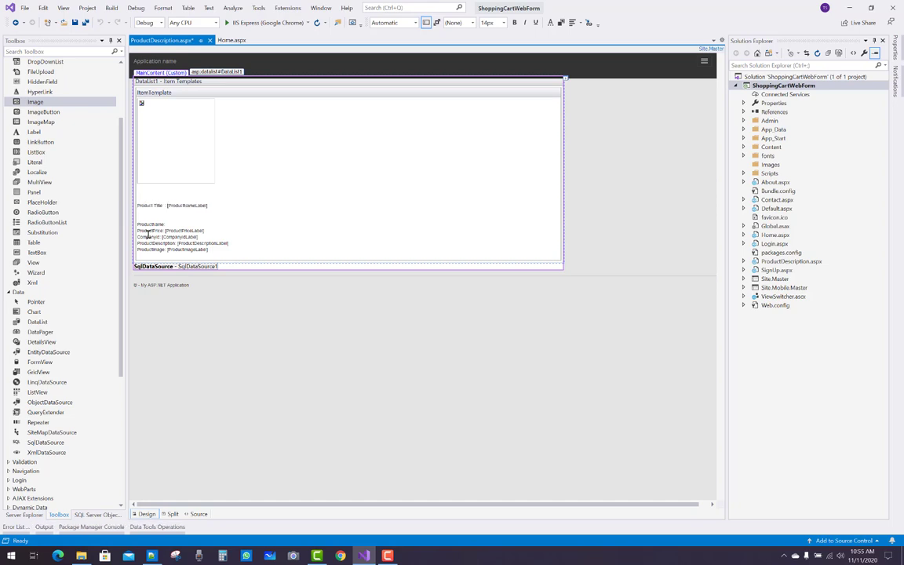
double_click(150, 223)
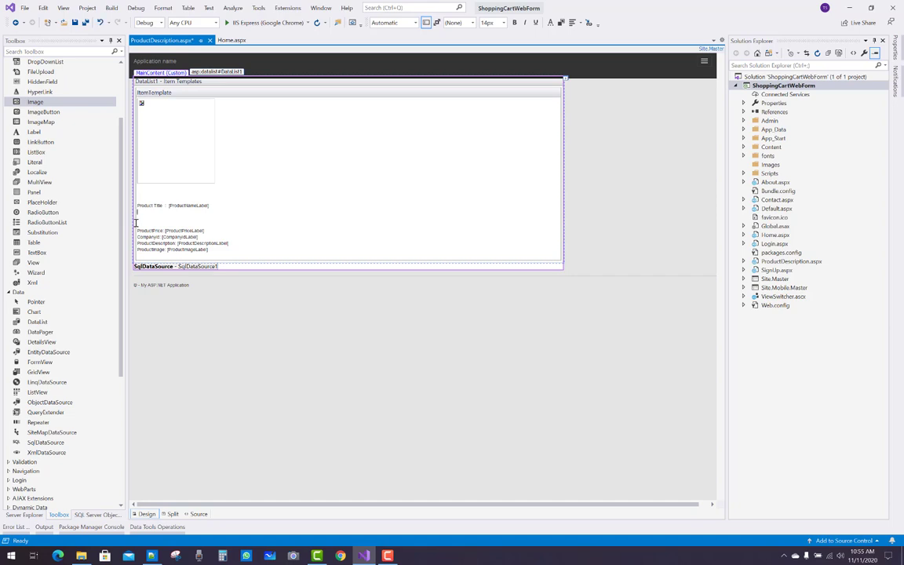
type("product Description :")
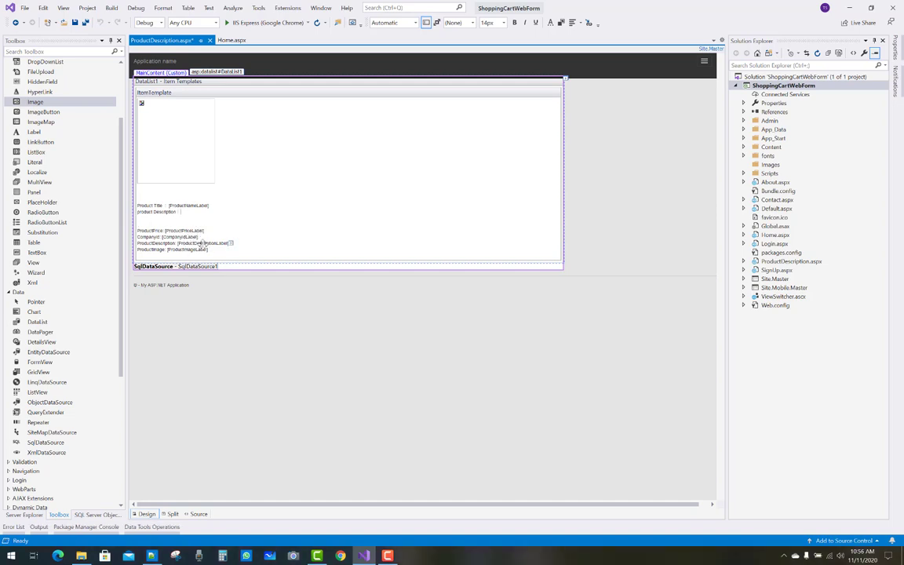
left_click(201, 242)
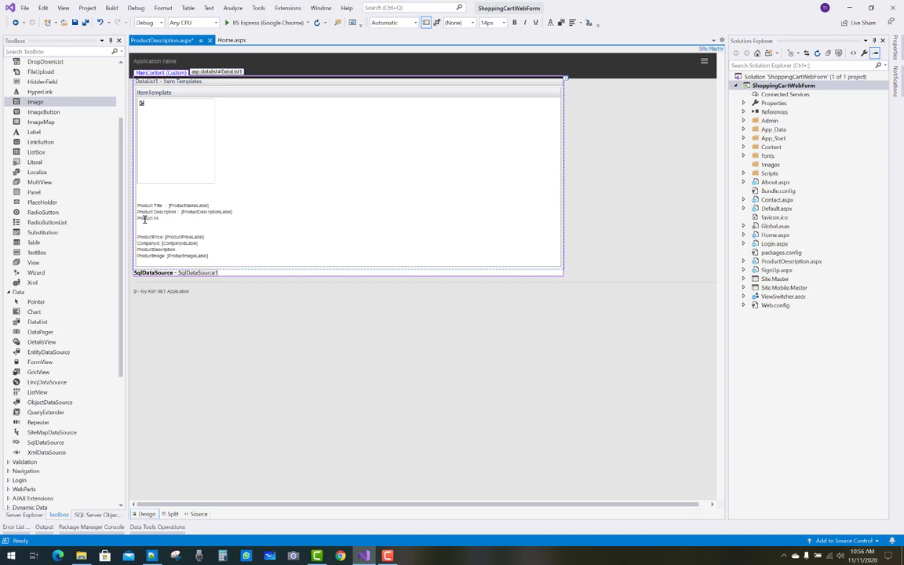
left_click(189, 256)
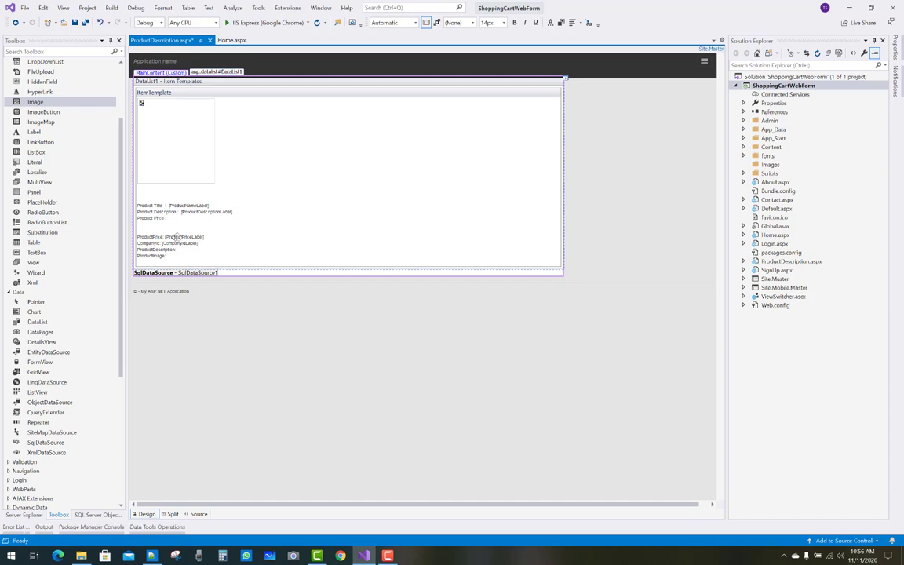
left_click(180, 237)
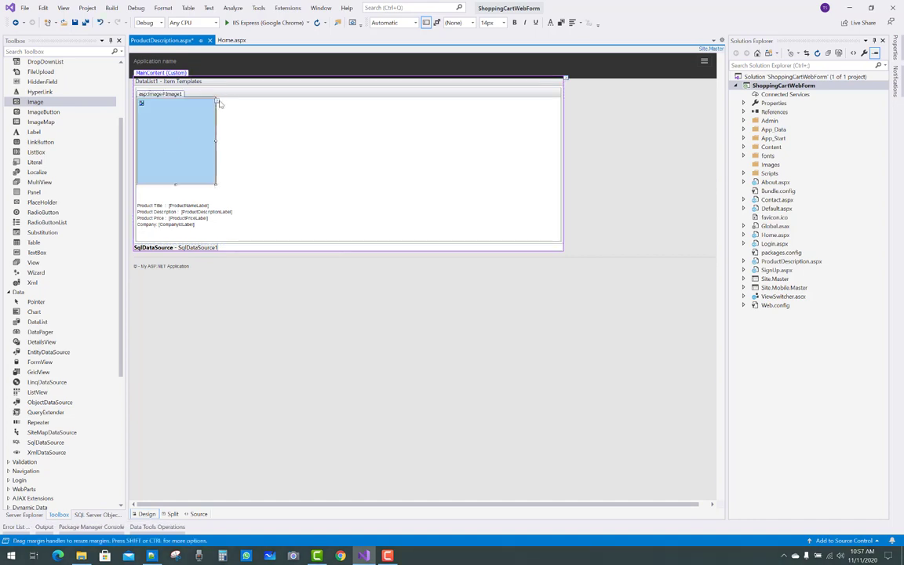
Step: Bind Image1's ImageUrl to the ProductImage field via Edit DataBindings
left_click(245, 113)
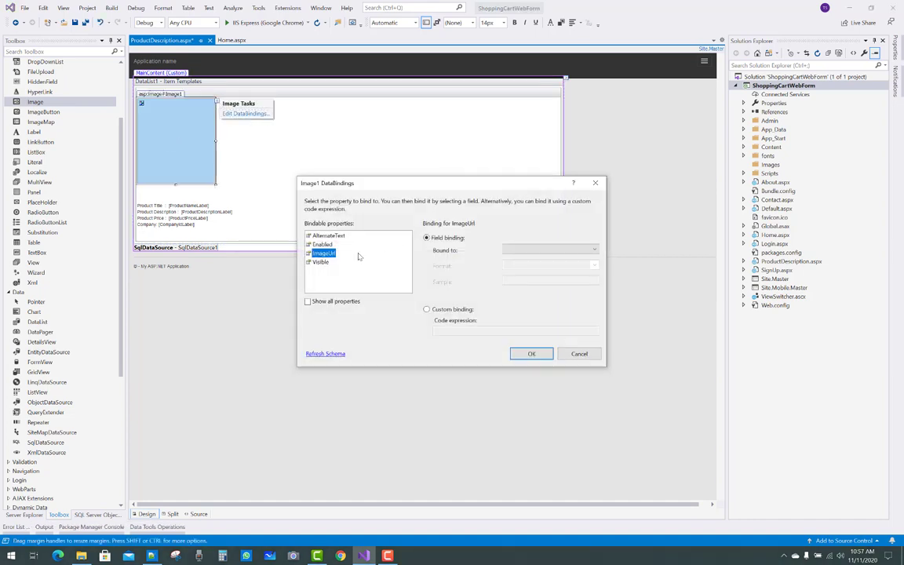
left_click(594, 250)
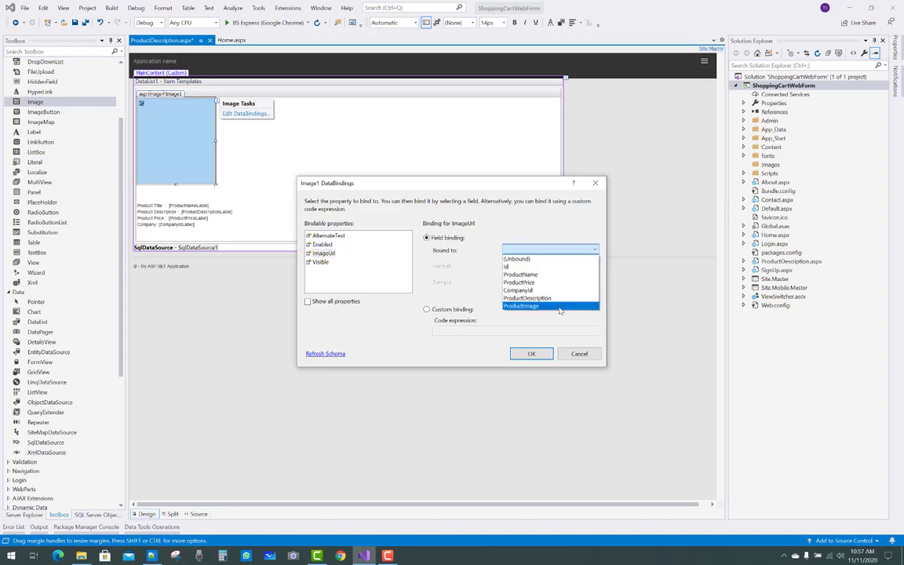
left_click(521, 306)
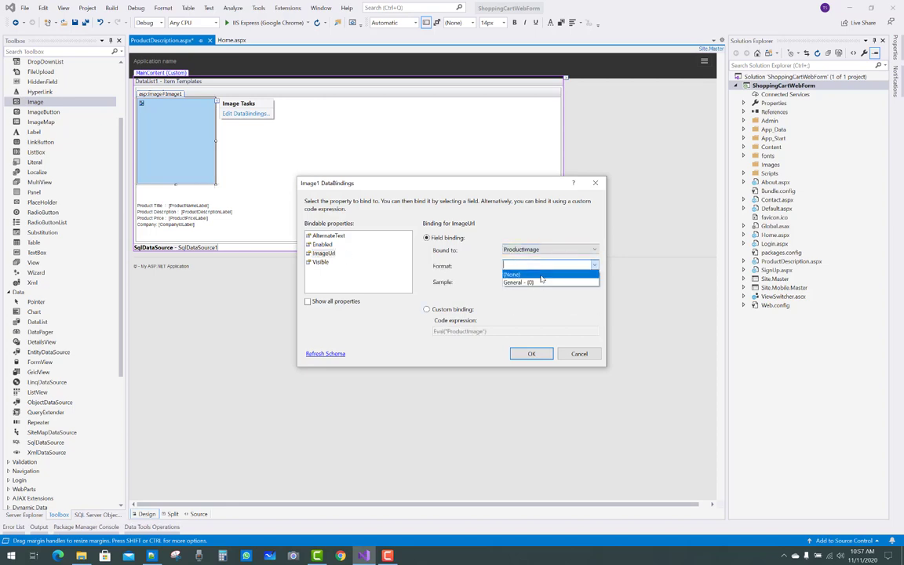
left_click(530, 353)
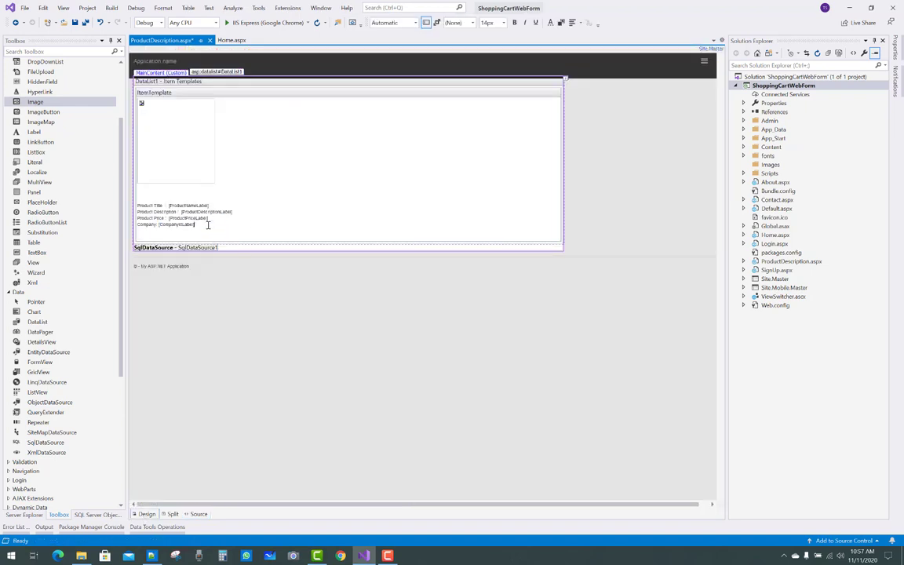
Step: Remove the Company line from the item template and check the Source view
left_click(164, 223)
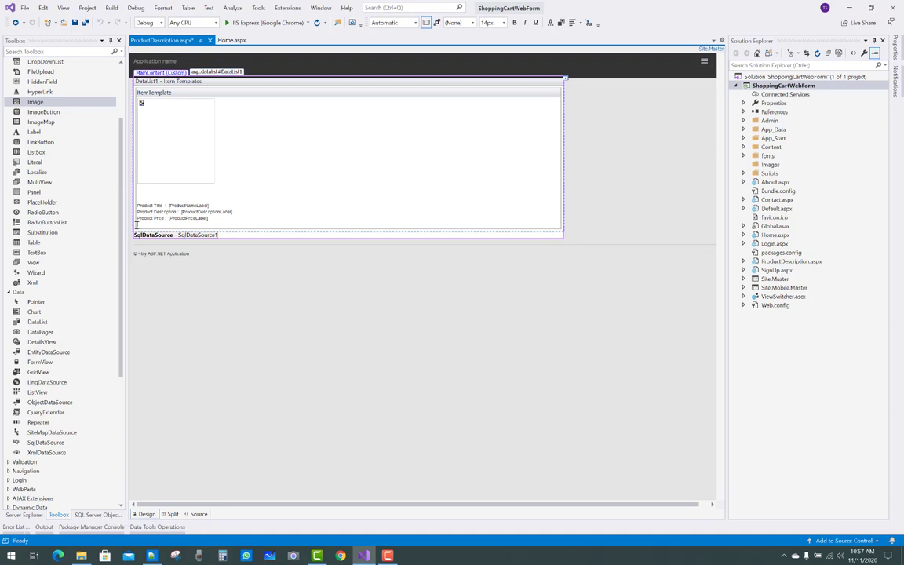
key("ctrl+s")
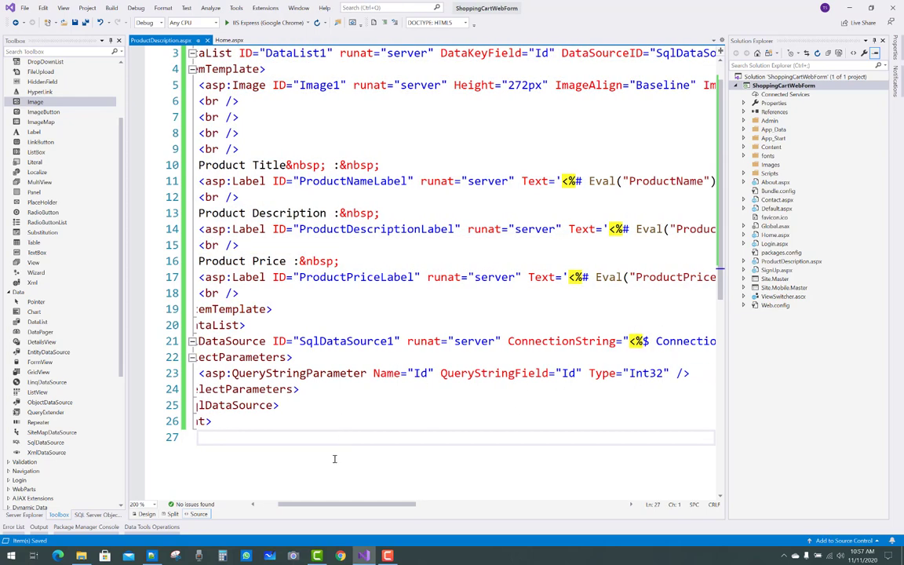
scroll("left", 3)
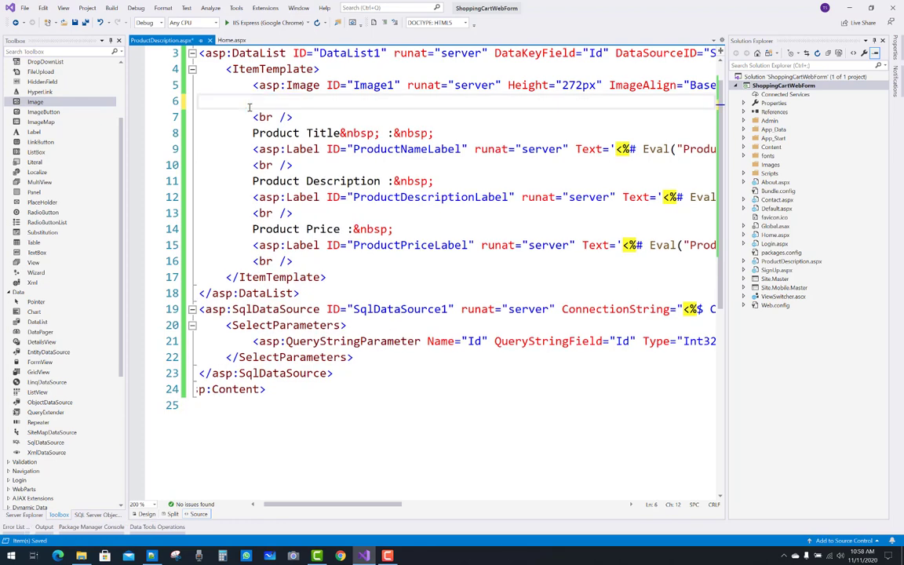
scroll("right", 3)
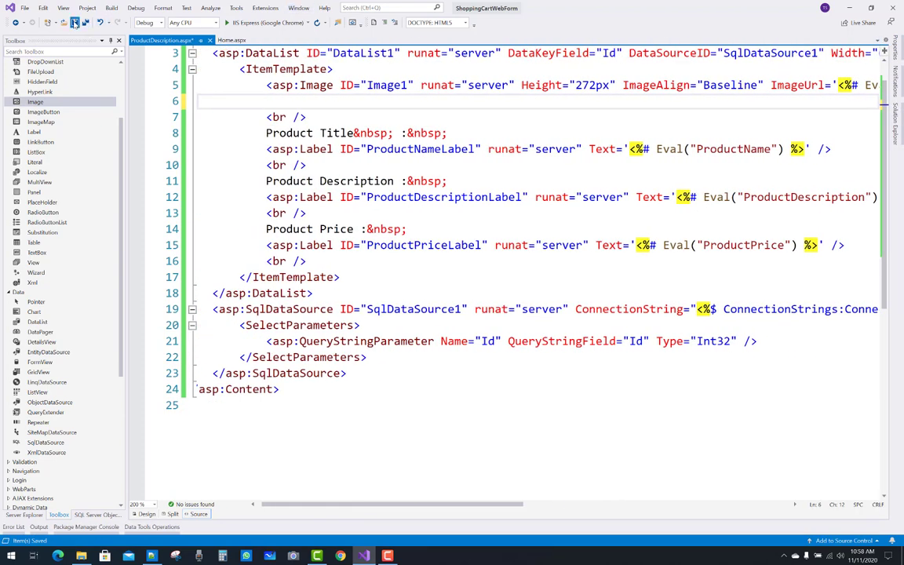
Step: Return to Design view and reopen Edit Templates from the DataList smart tag
left_click(148, 515)
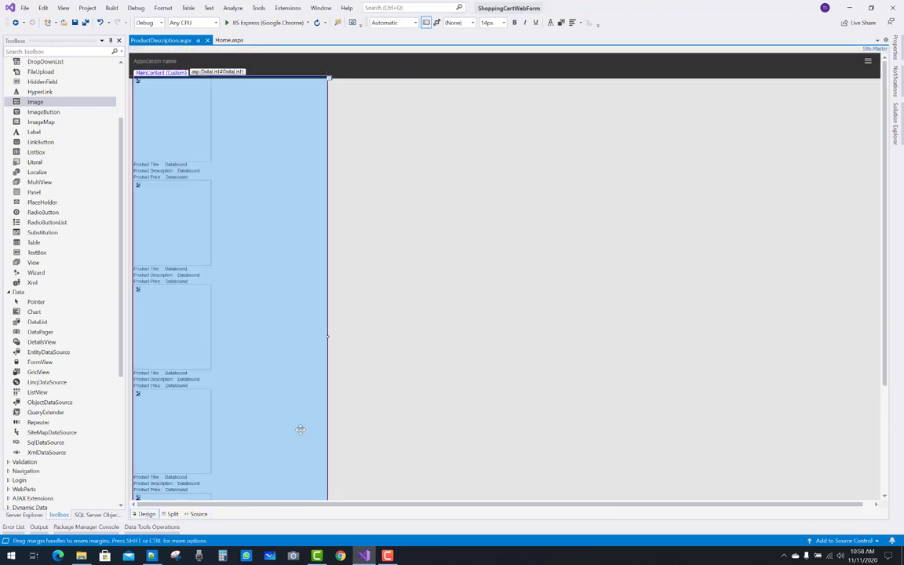
left_click(328, 77)
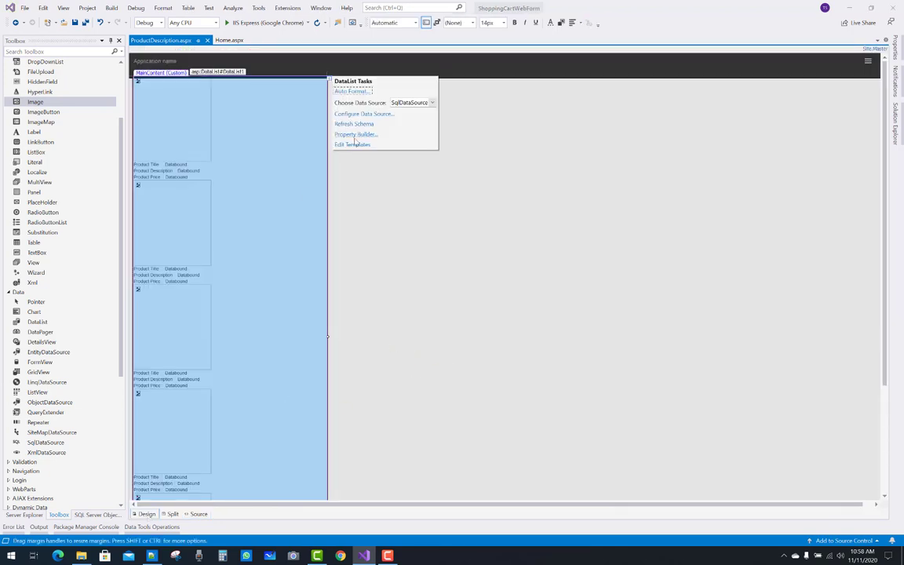
left_click(352, 145)
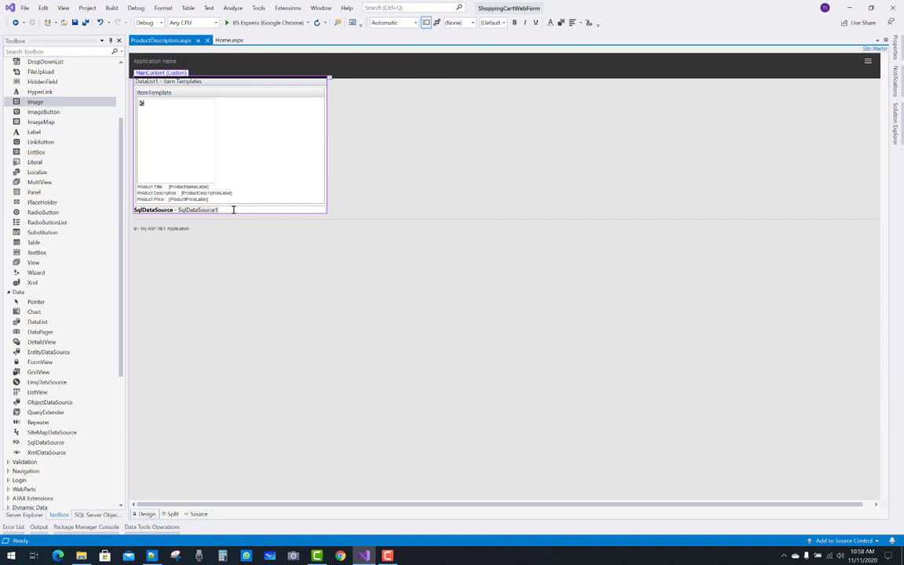
Step: Add a Quantity: text box and a Button below the DataList and show the button's properties
left_click(489, 22)
type("Quantity")
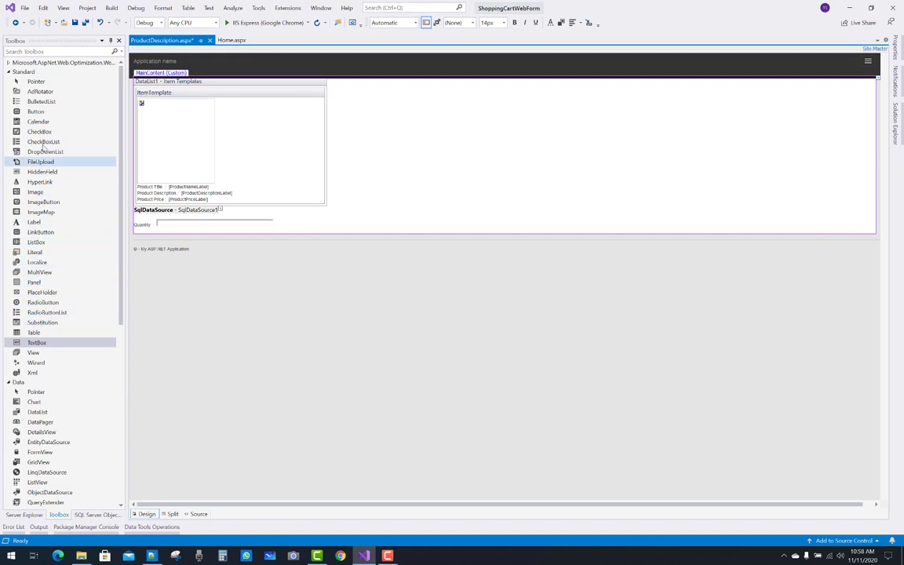
left_click_drag(34, 110, 144, 233)
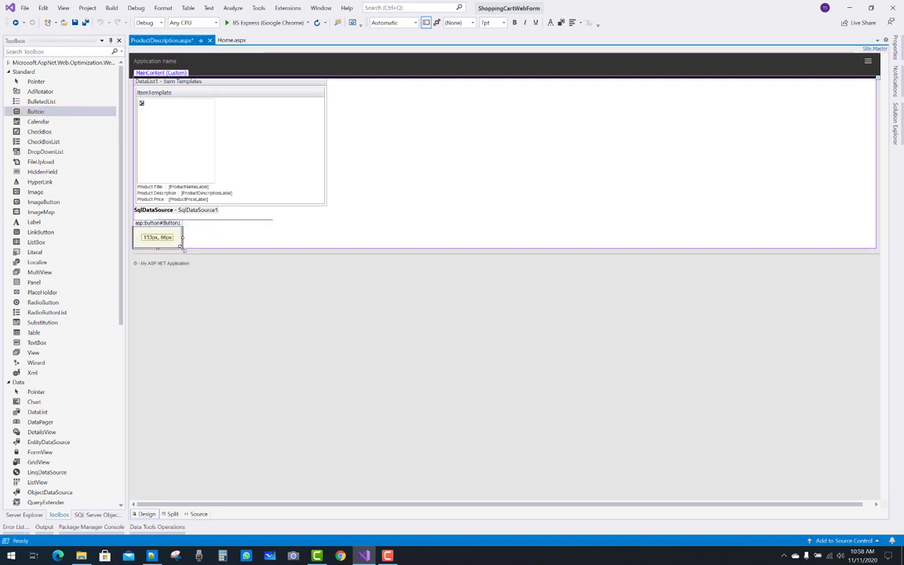
right_click(157, 235)
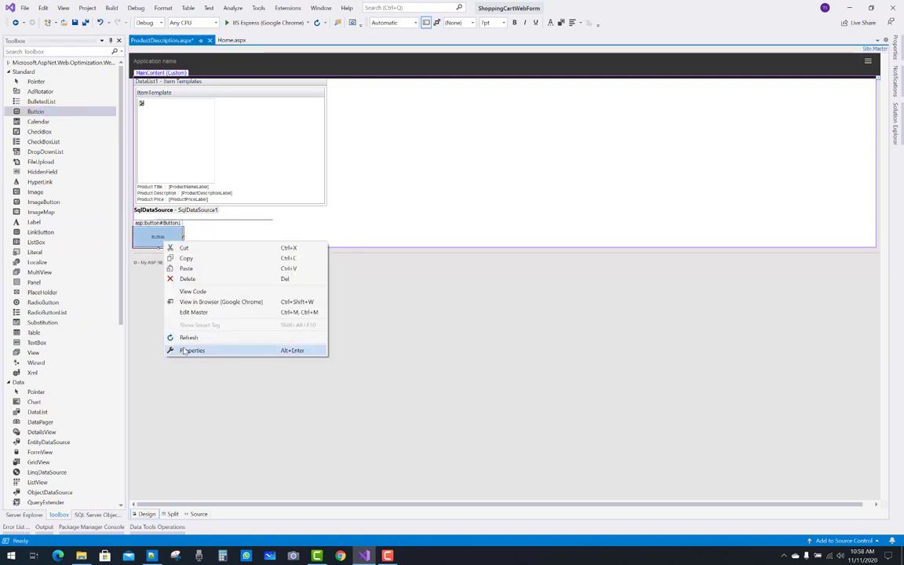
left_click(191, 350)
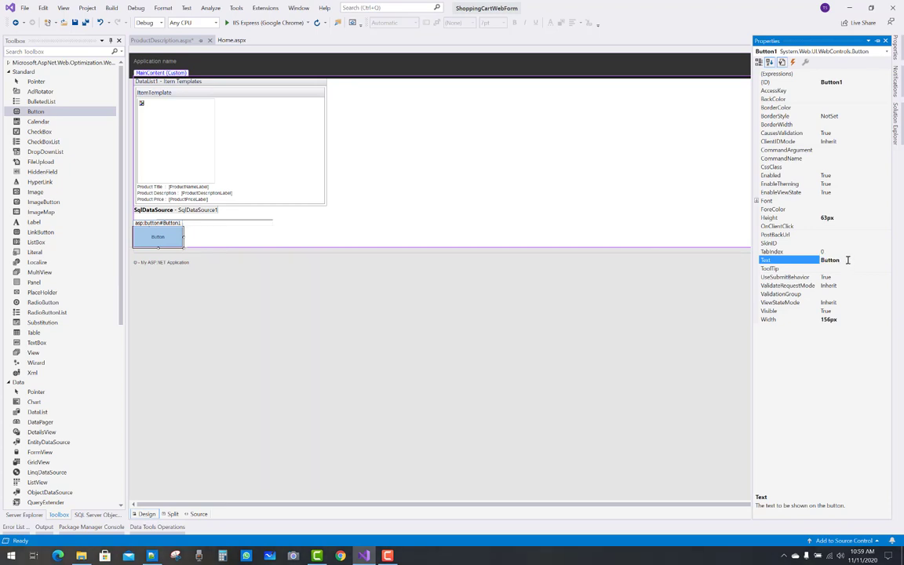